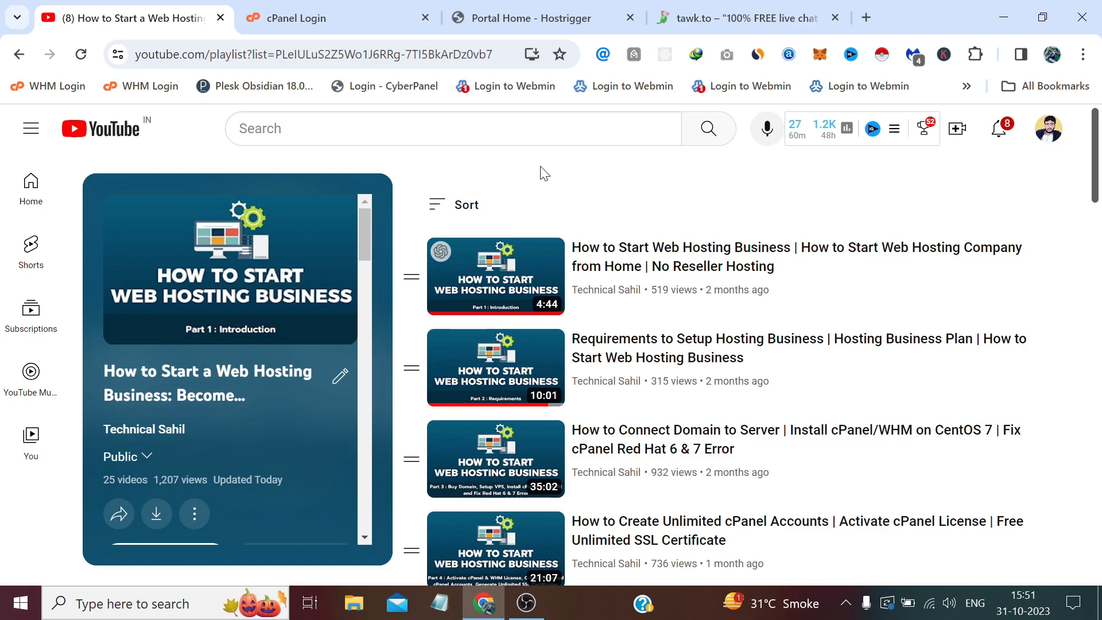
- Glance at the Hostrigger portal tab, then bring up the tawk.to homepage
{"action": "left_click", "coordinate": [538, 17]}
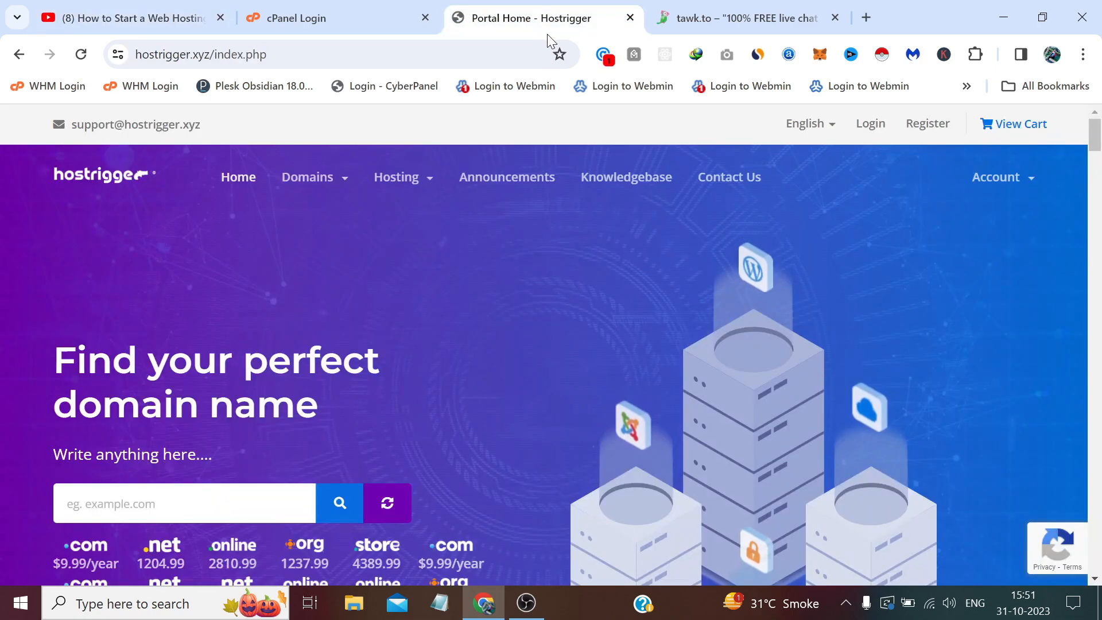
{"action": "left_click", "coordinate": [741, 18]}
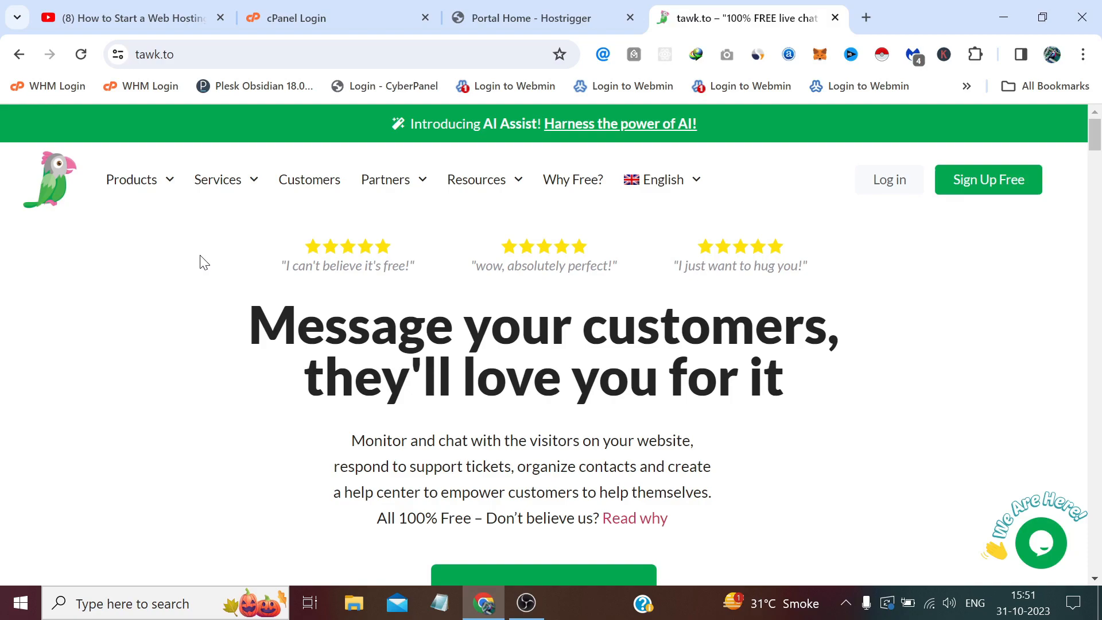
{"action": "mouse_move", "coordinate": [773, 231]}
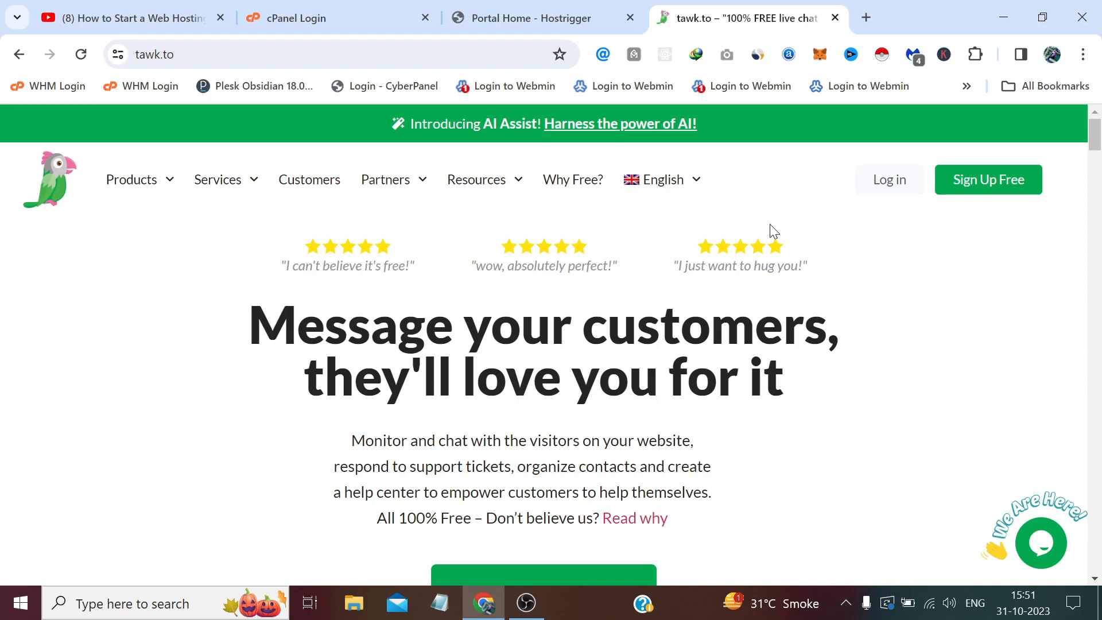
{"action": "mouse_move", "coordinate": [987, 179]}
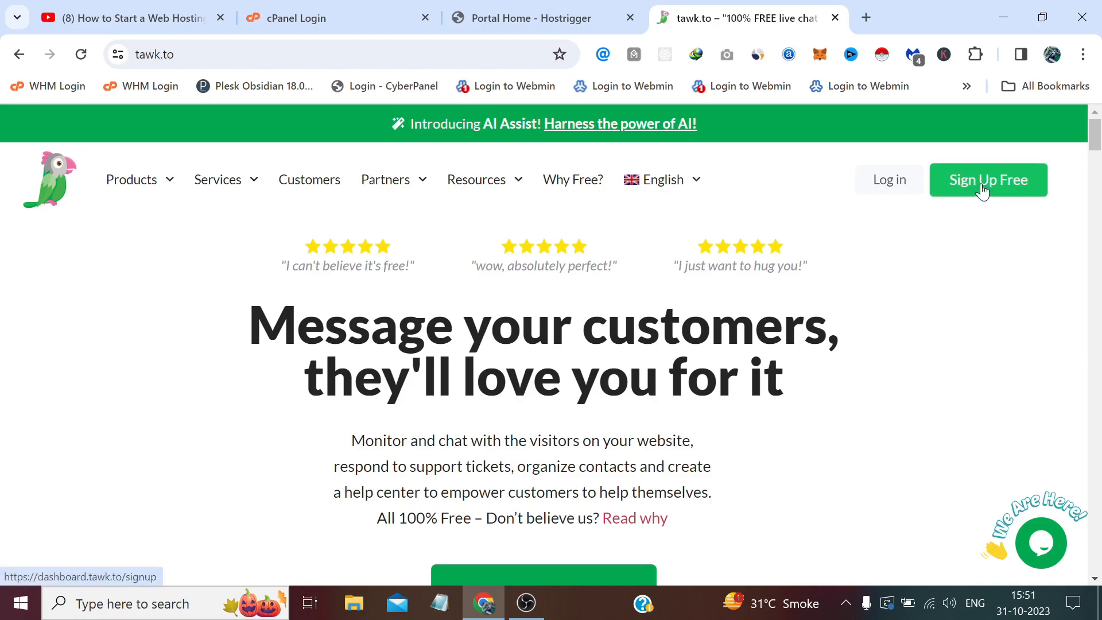
- Open the free sign-up form and enter the name Hostrigger LLC
{"action": "left_click", "coordinate": [987, 179]}
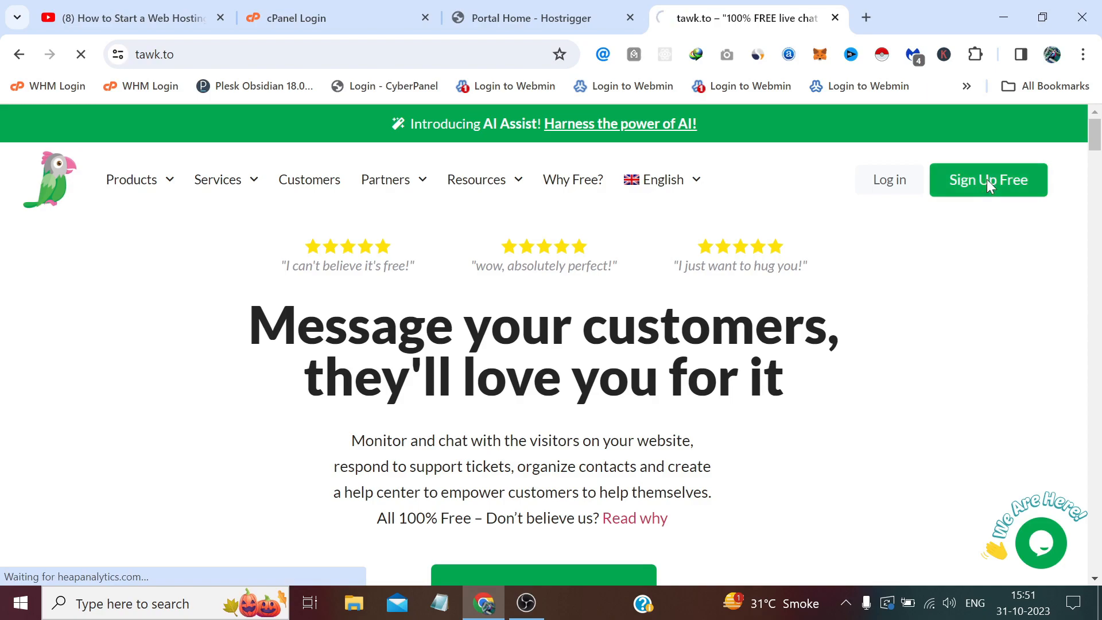
{"action": "left_click", "coordinate": [987, 180]}
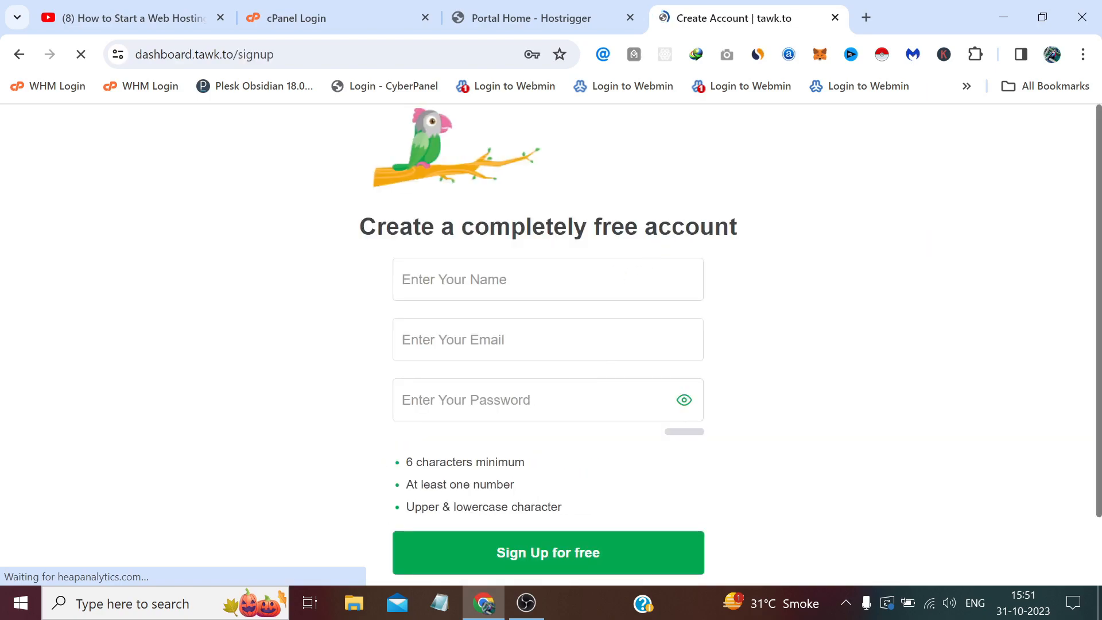
{"action": "left_click", "coordinate": [548, 279]}
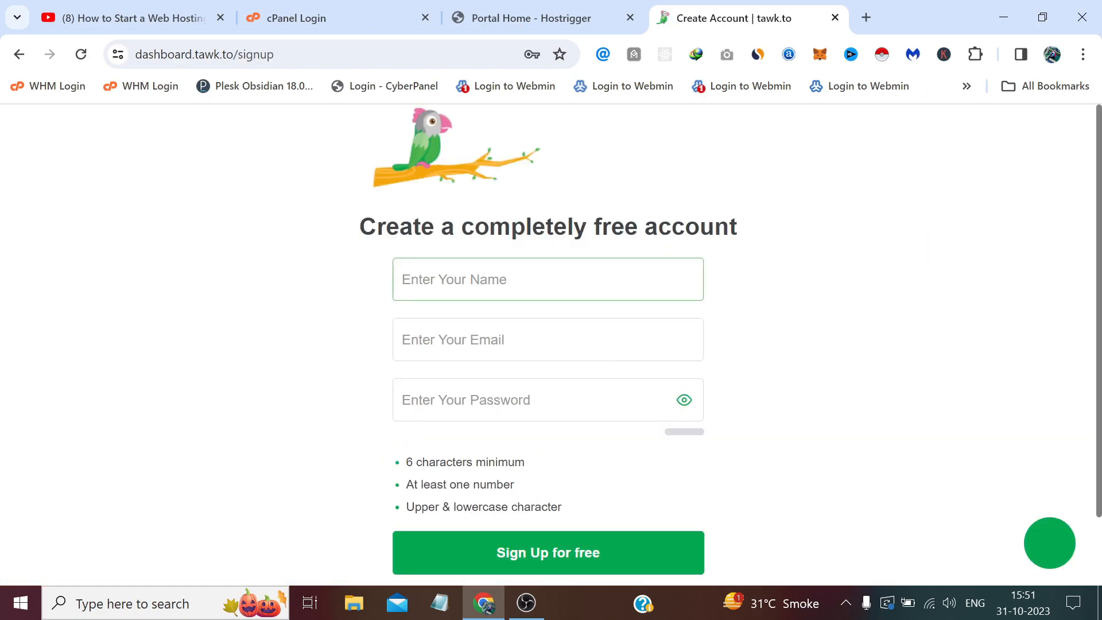
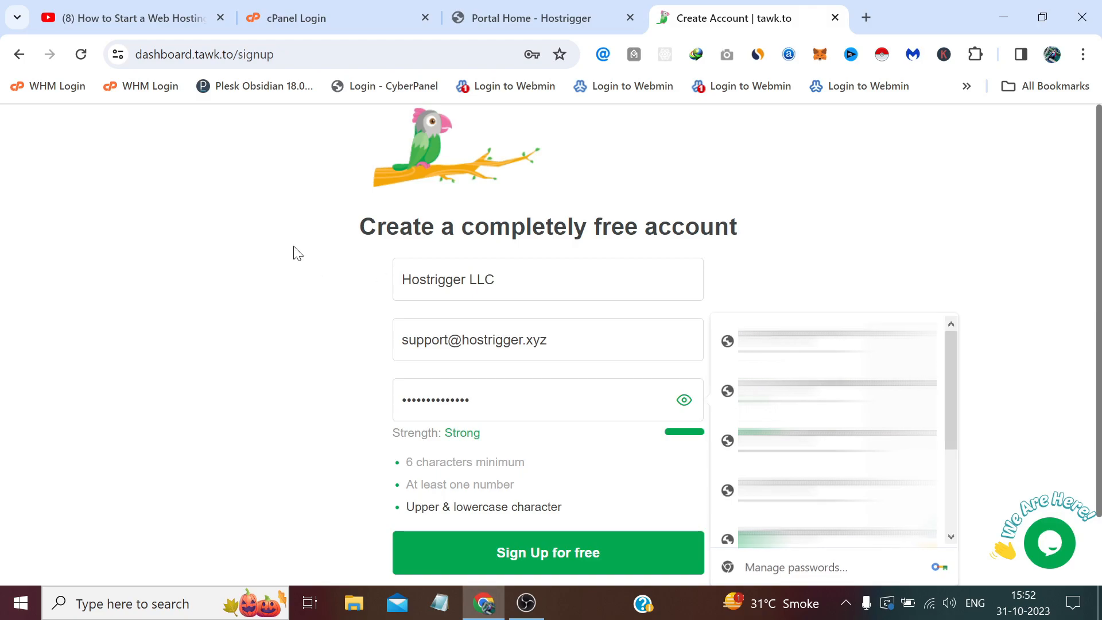
{"action": "scroll", "scroll_direction": "down", "scroll_amount": 3}
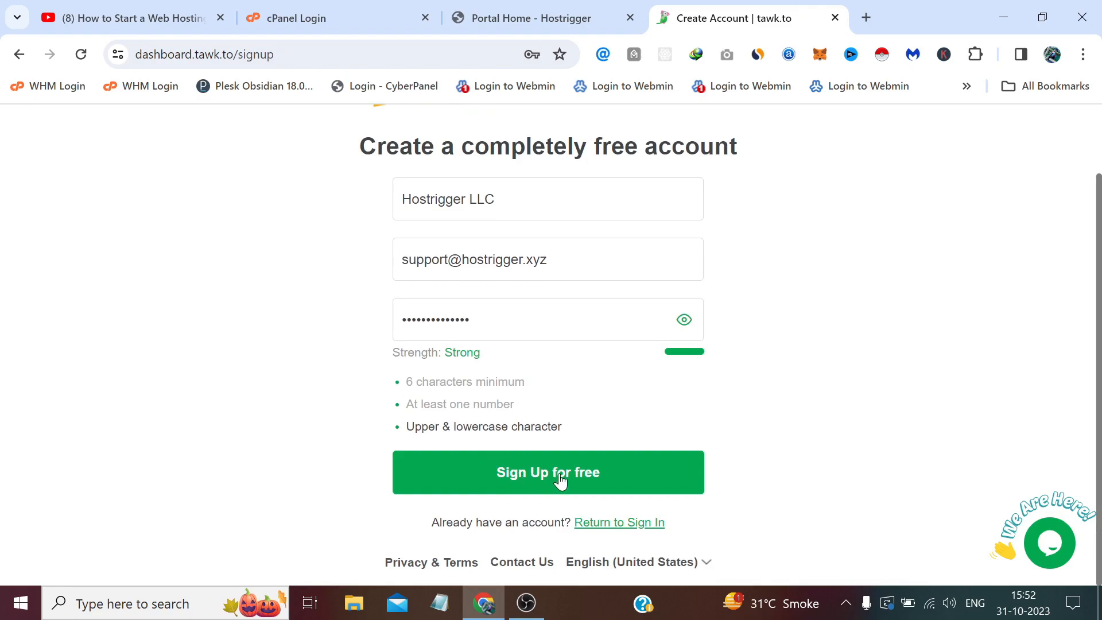
{"action": "left_click", "coordinate": [548, 471]}
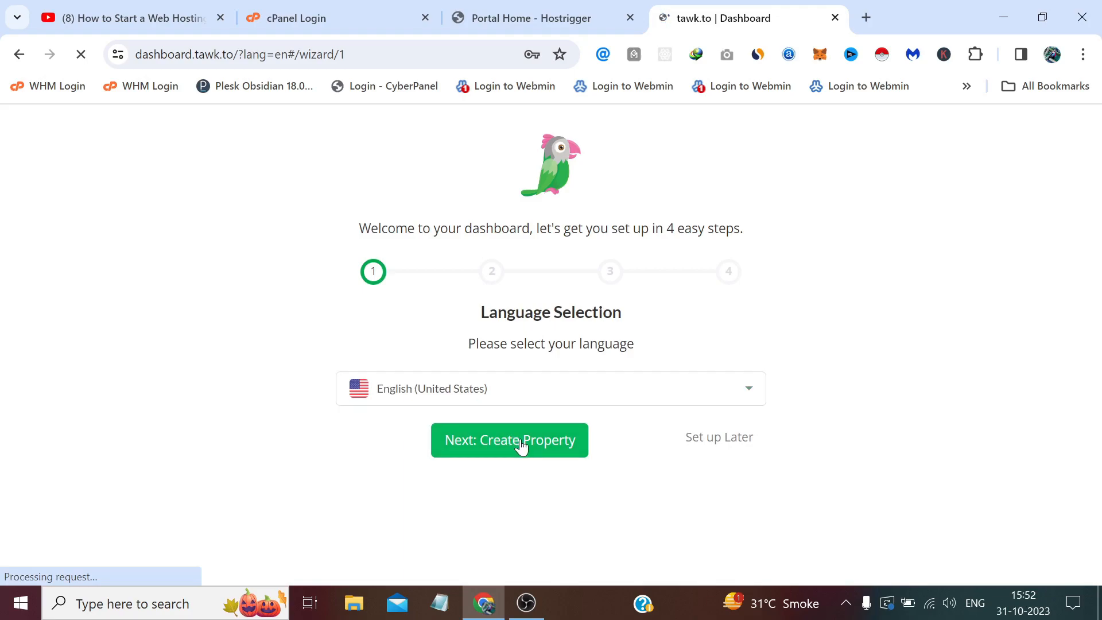
- Keep English as the language and begin naming the property 'Host'
{"action": "left_click", "coordinate": [509, 440]}
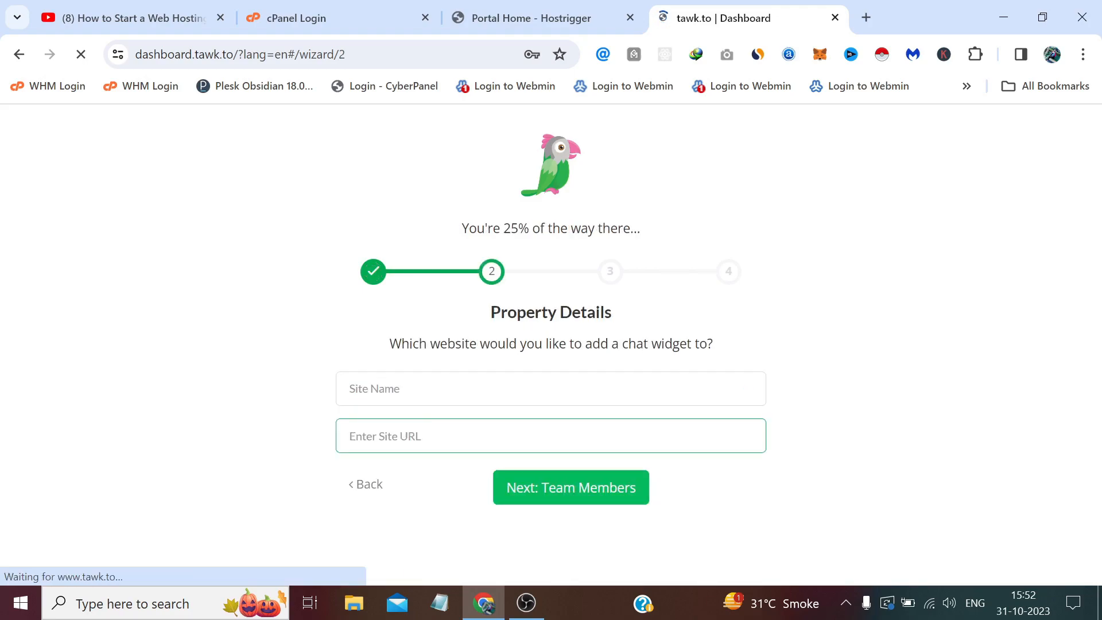
{"action": "left_click", "coordinate": [550, 388]}
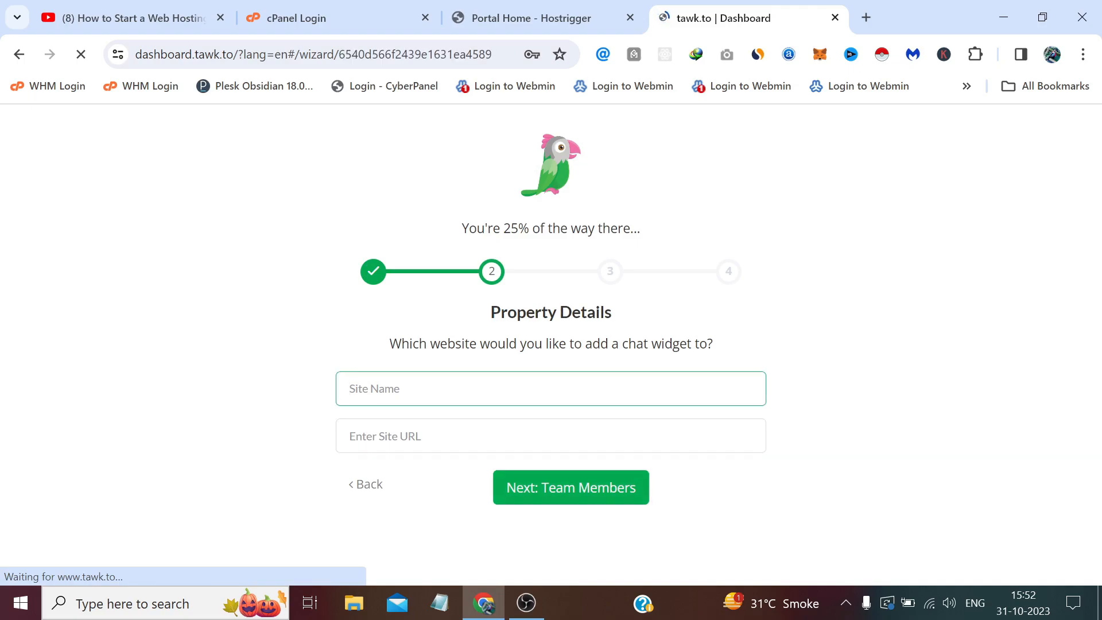
{"action": "type", "text": "Host"}
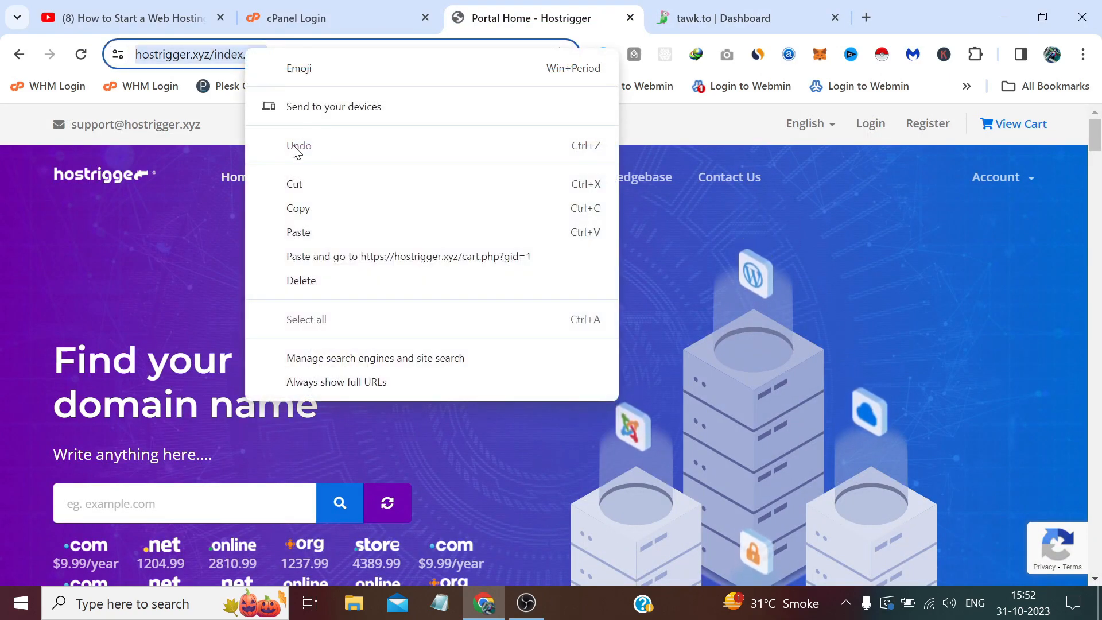
{"action": "left_click", "coordinate": [716, 18]}
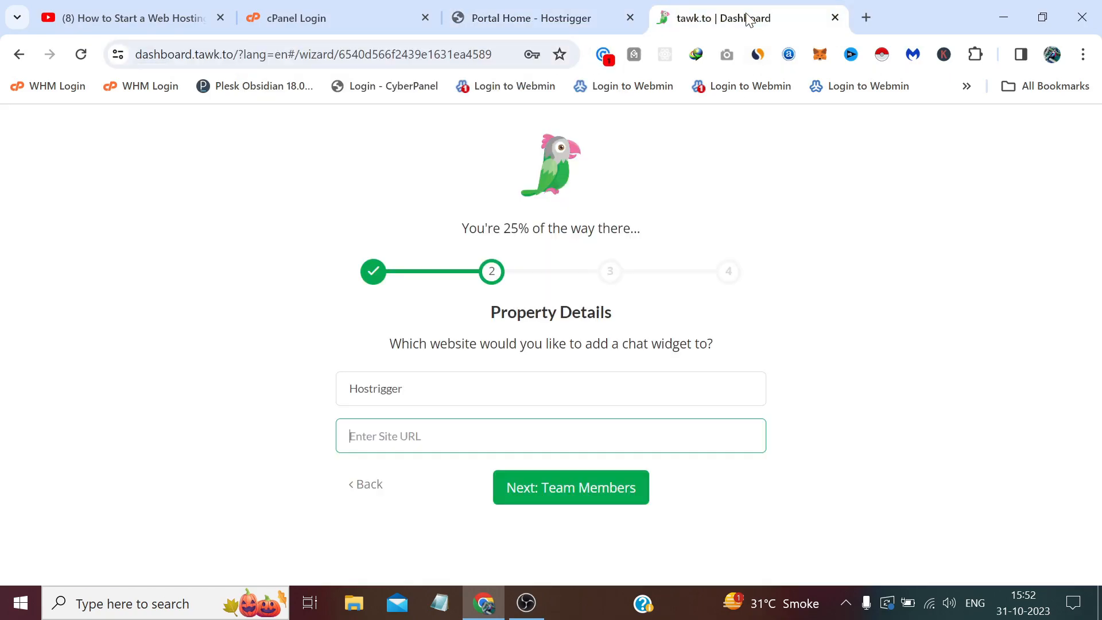
{"action": "left_click", "coordinate": [550, 388]}
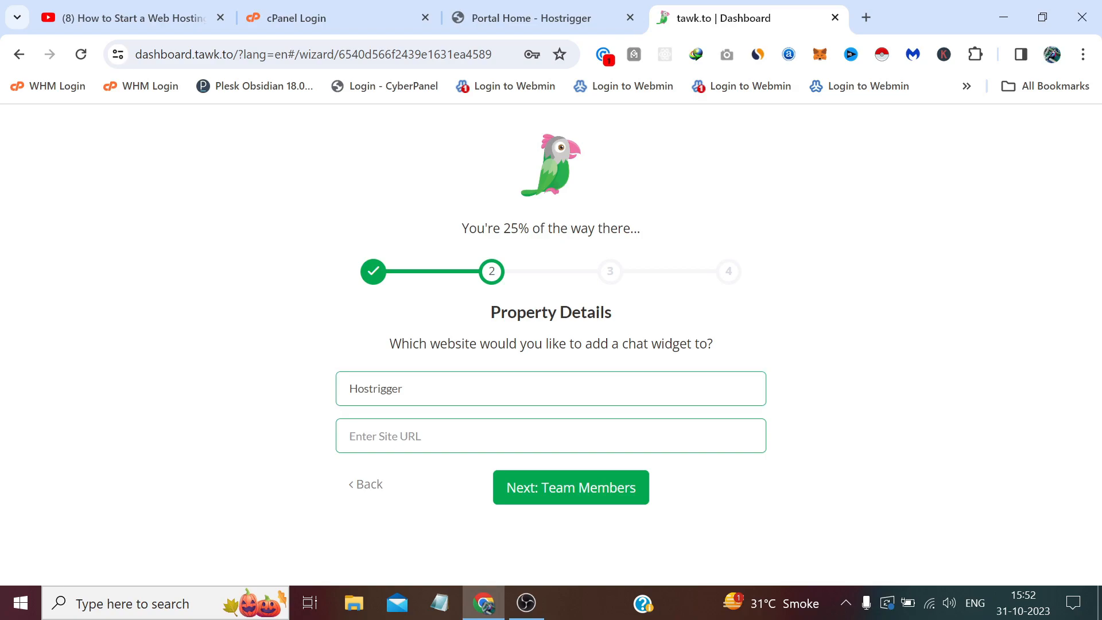
{"action": "type", "text": "https://hostrigger.xyz/i"}
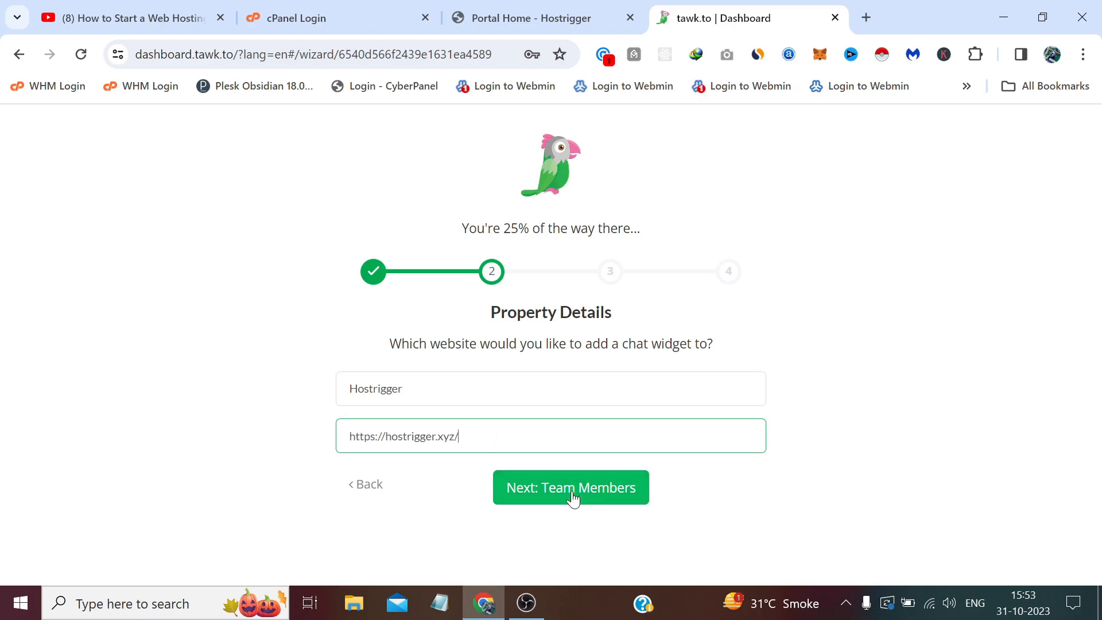
{"action": "left_click", "coordinate": [570, 487]}
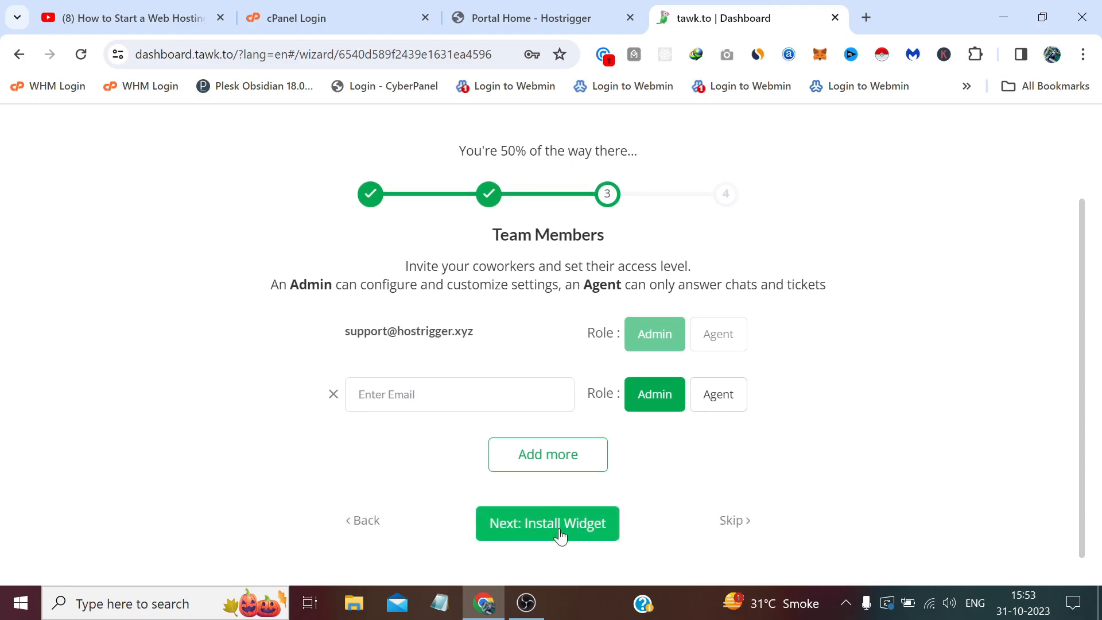
- Reach the Install Widget step and copy the widget script to the clipboard
{"action": "left_click", "coordinate": [547, 522]}
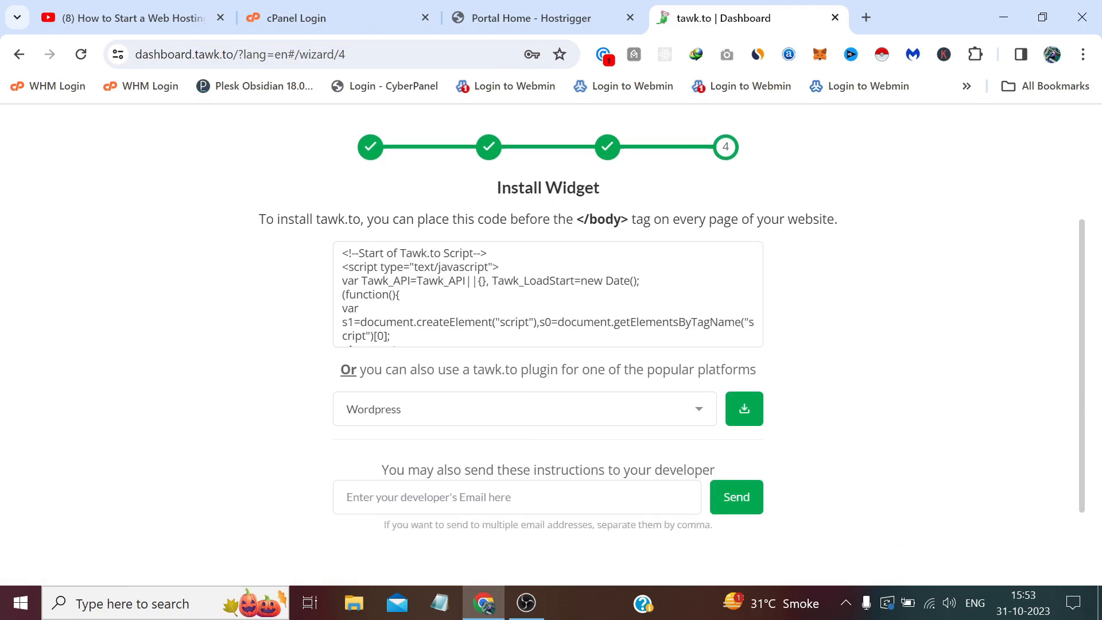
{"action": "scroll", "scroll_direction": "down", "scroll_amount": 3}
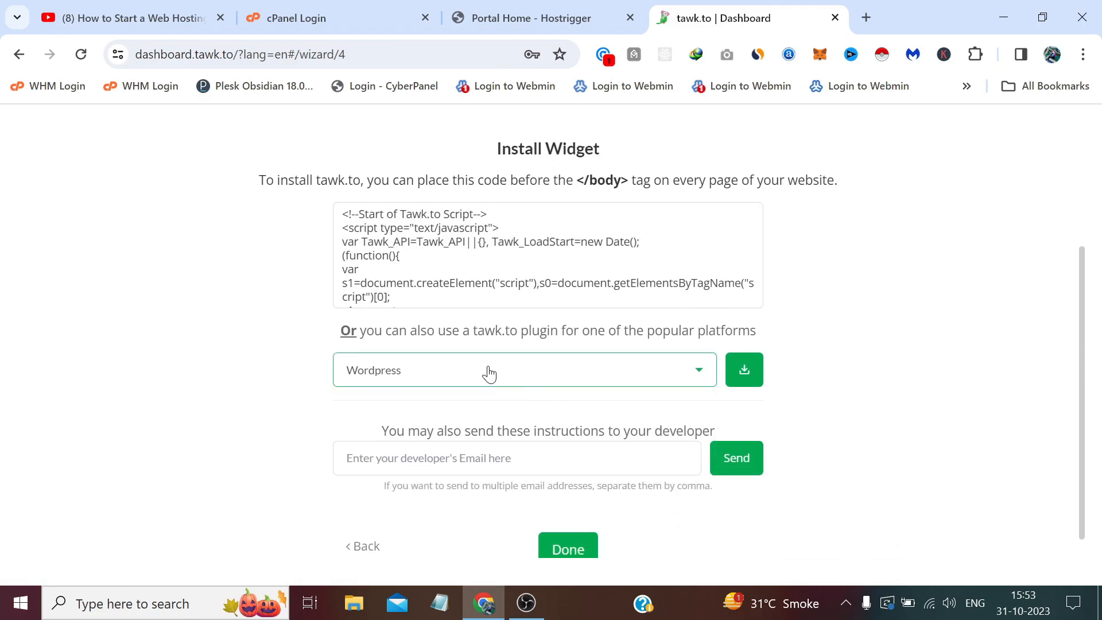
{"action": "left_click", "coordinate": [523, 370]}
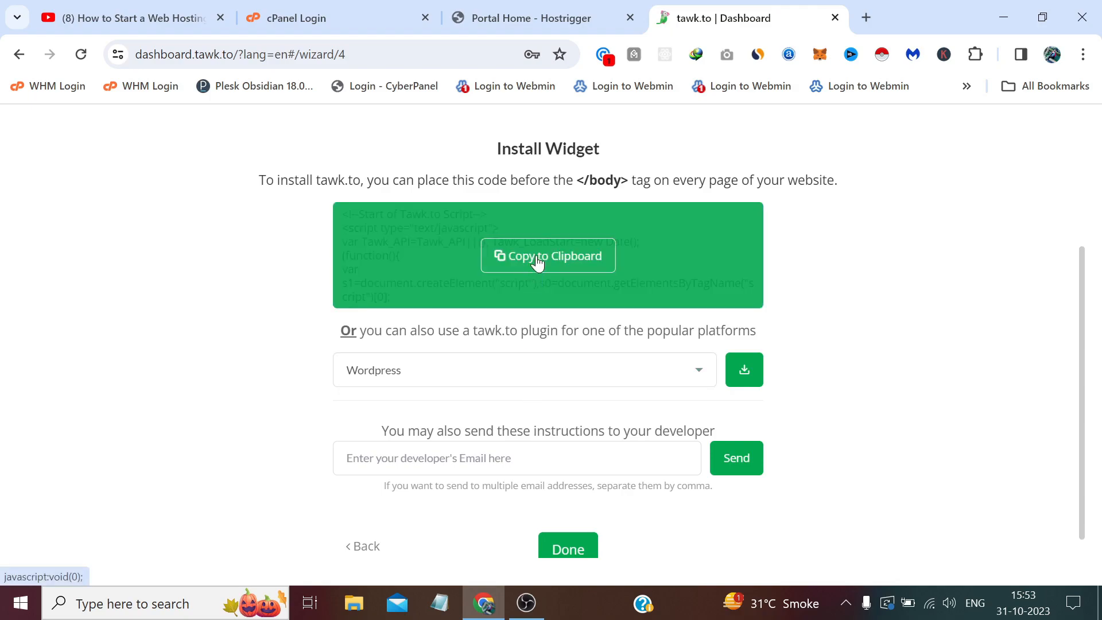
{"action": "left_click", "coordinate": [547, 255]}
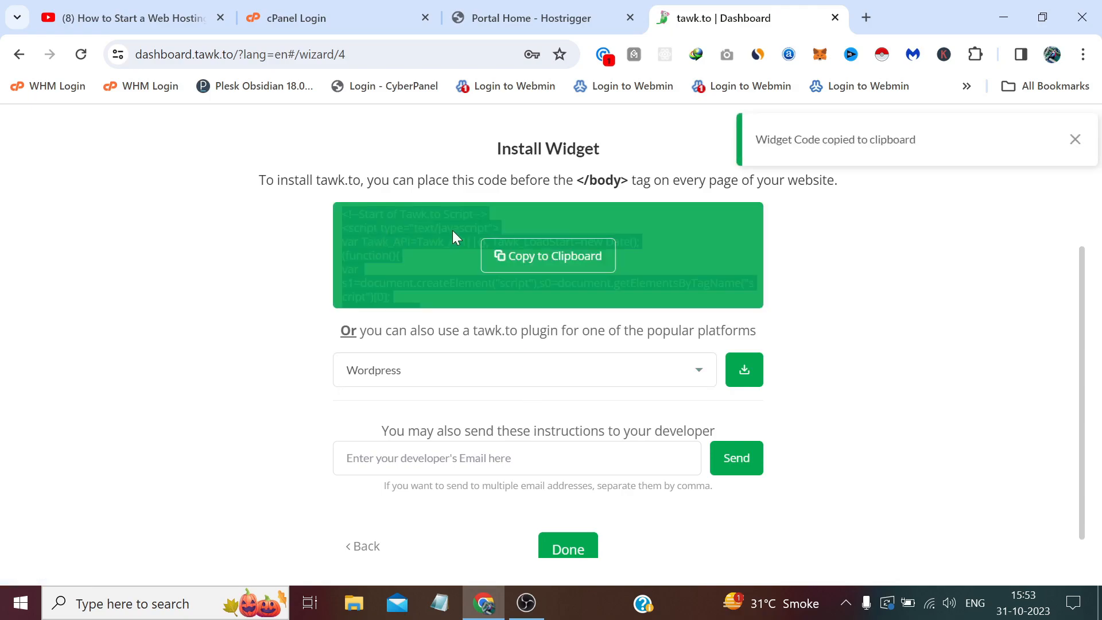
{"action": "left_click", "coordinate": [439, 603]}
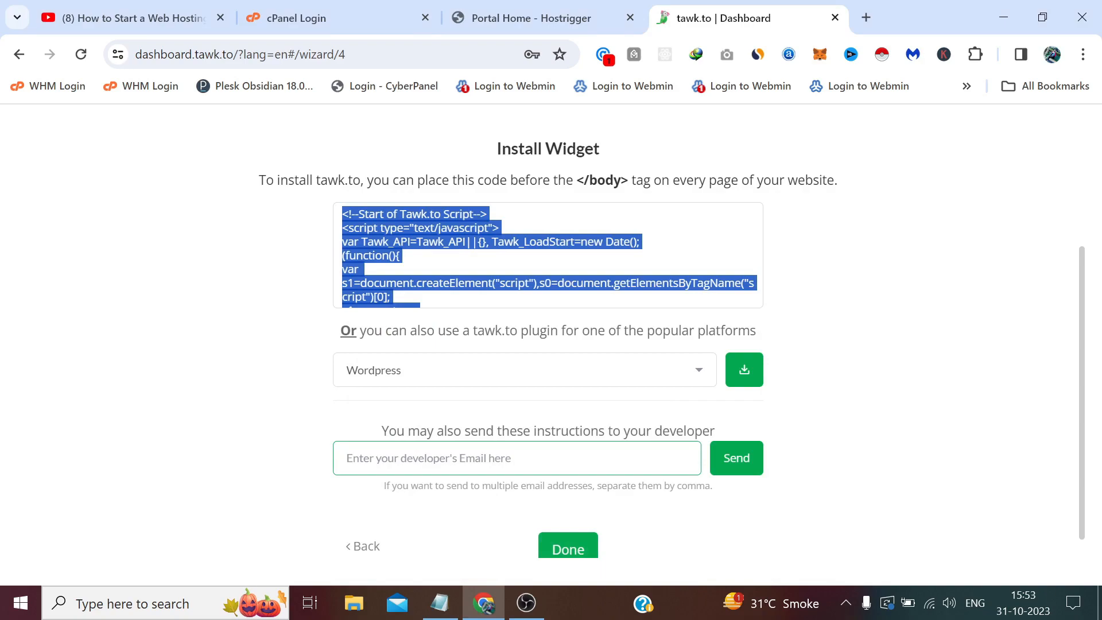
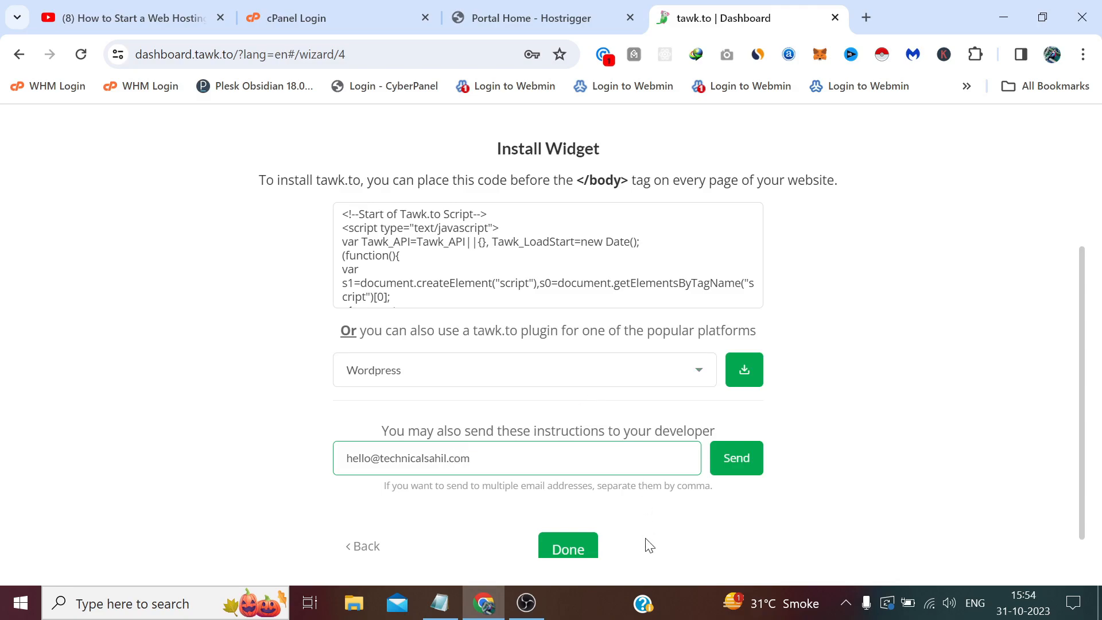
{"action": "left_click", "coordinate": [568, 548]}
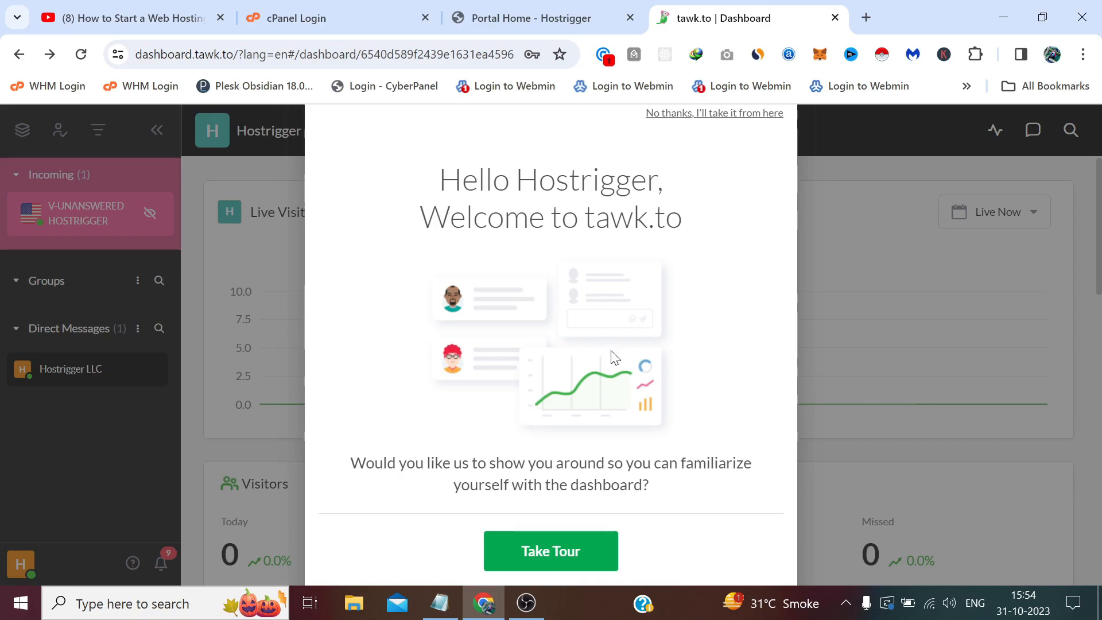
{"action": "left_click", "coordinate": [713, 113]}
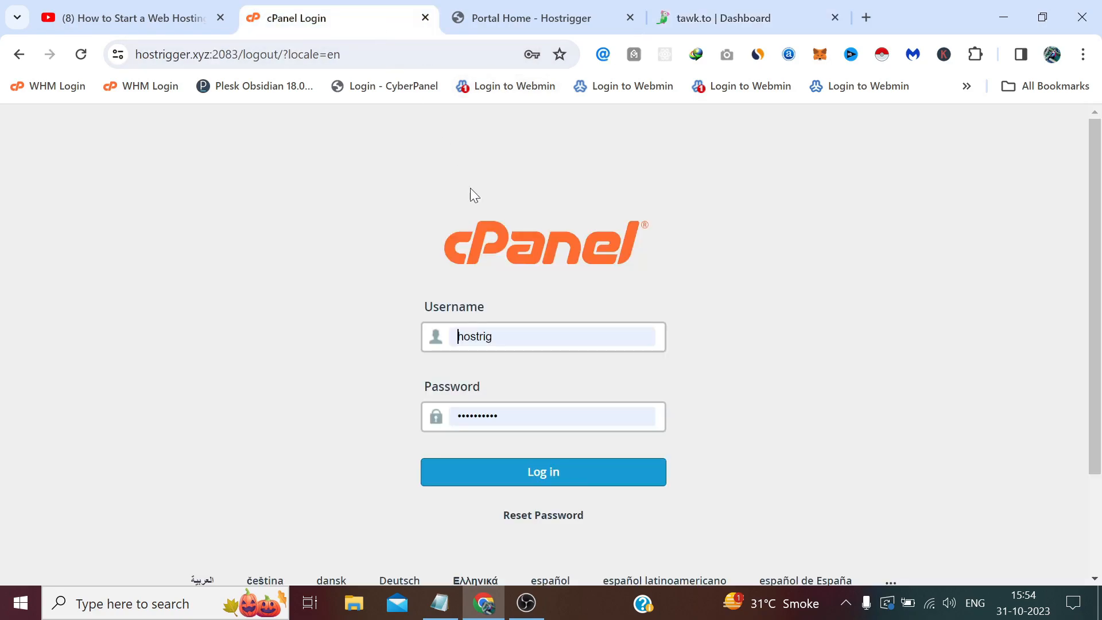
- Log in to cPanel and open File Manager
{"action": "left_click", "coordinate": [542, 471]}
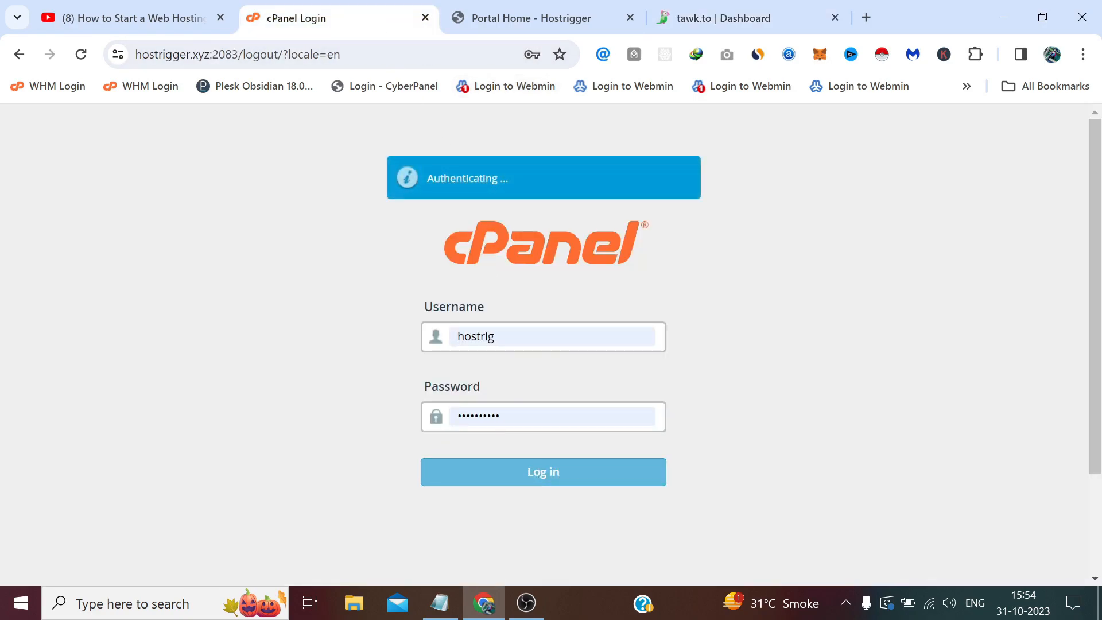
{"action": "left_click", "coordinate": [541, 470]}
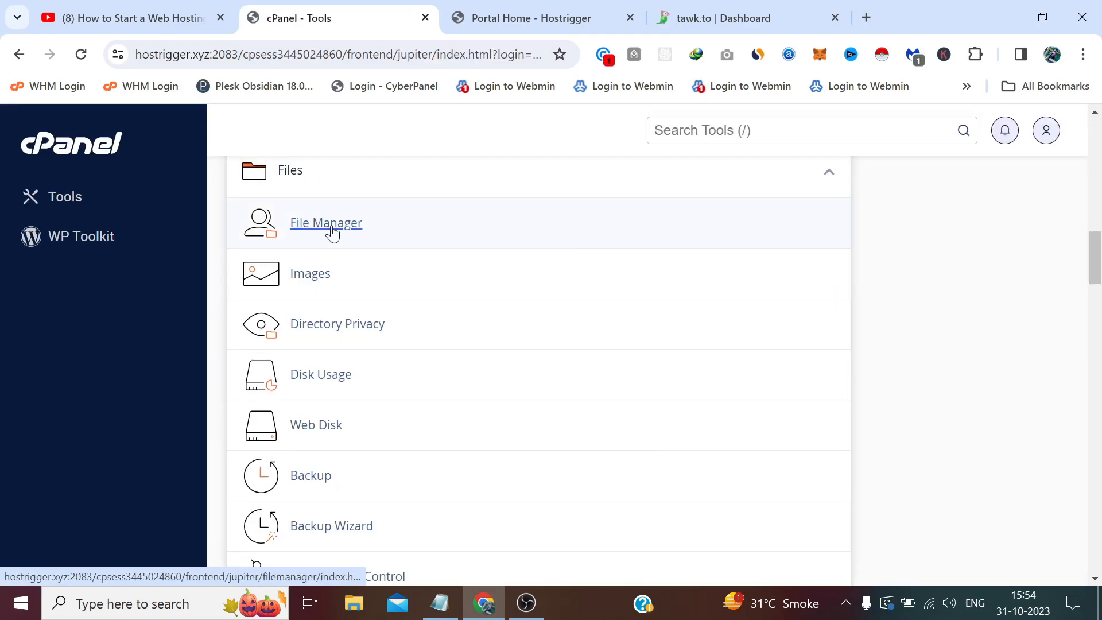
{"action": "left_click", "coordinate": [325, 223]}
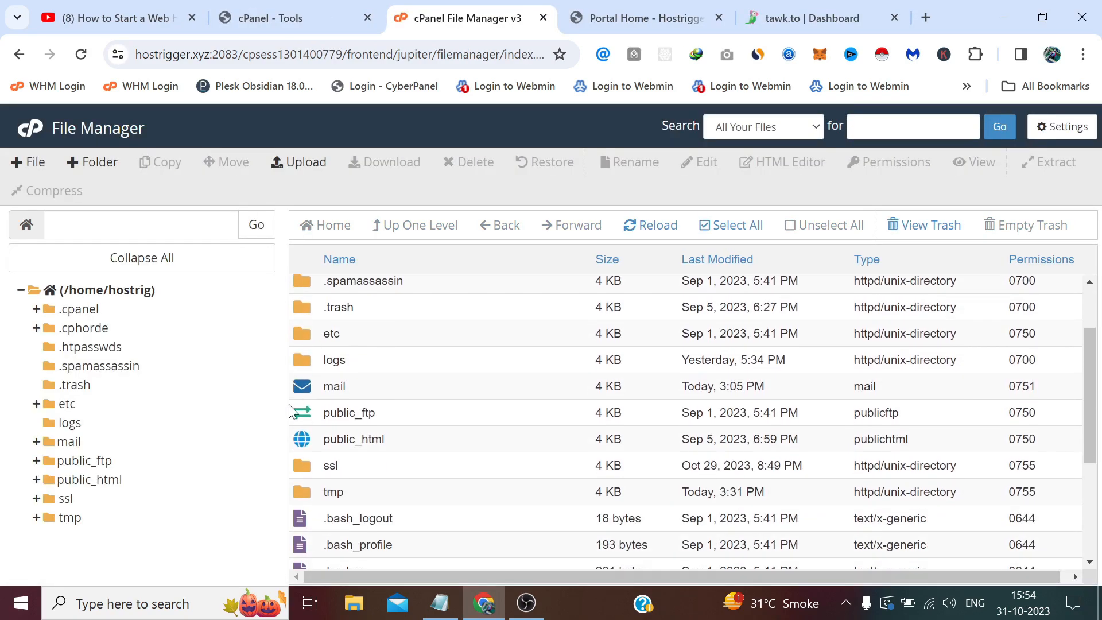
- Browse into public_html/templates/hostlar-standard and select head.tpl
{"action": "double_click", "coordinate": [353, 439]}
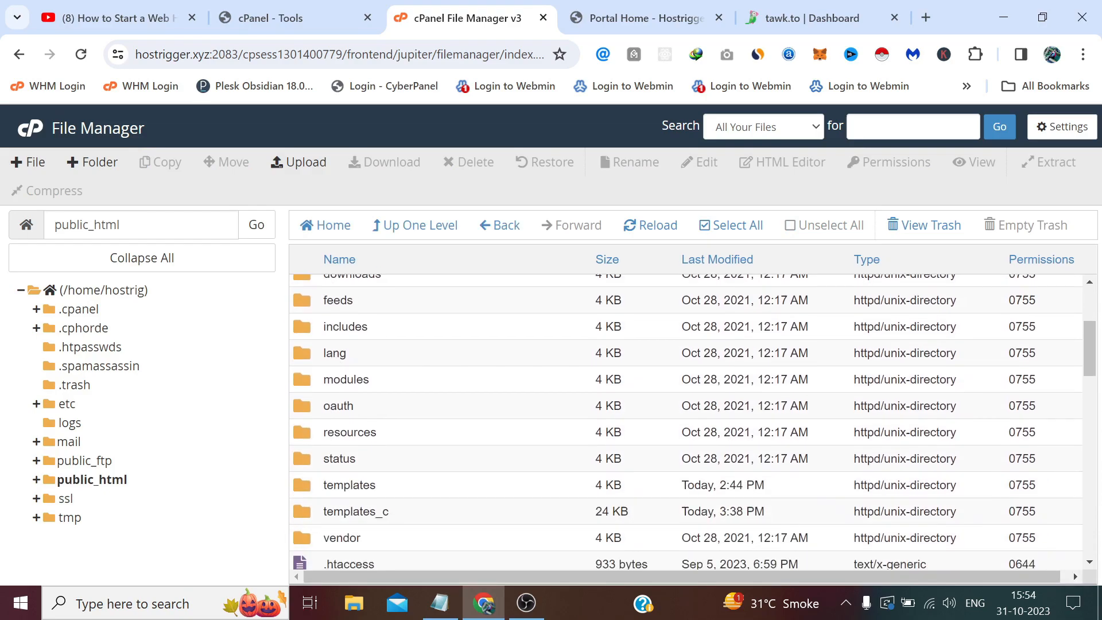
{"action": "double_click", "coordinate": [349, 485]}
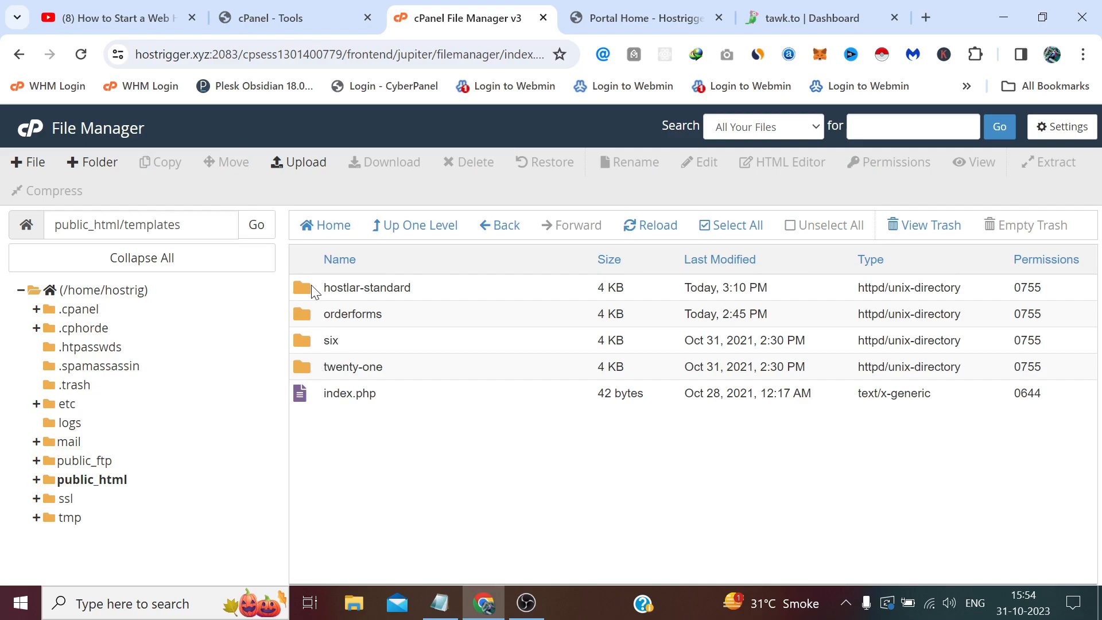
{"action": "double_click", "coordinate": [367, 287]}
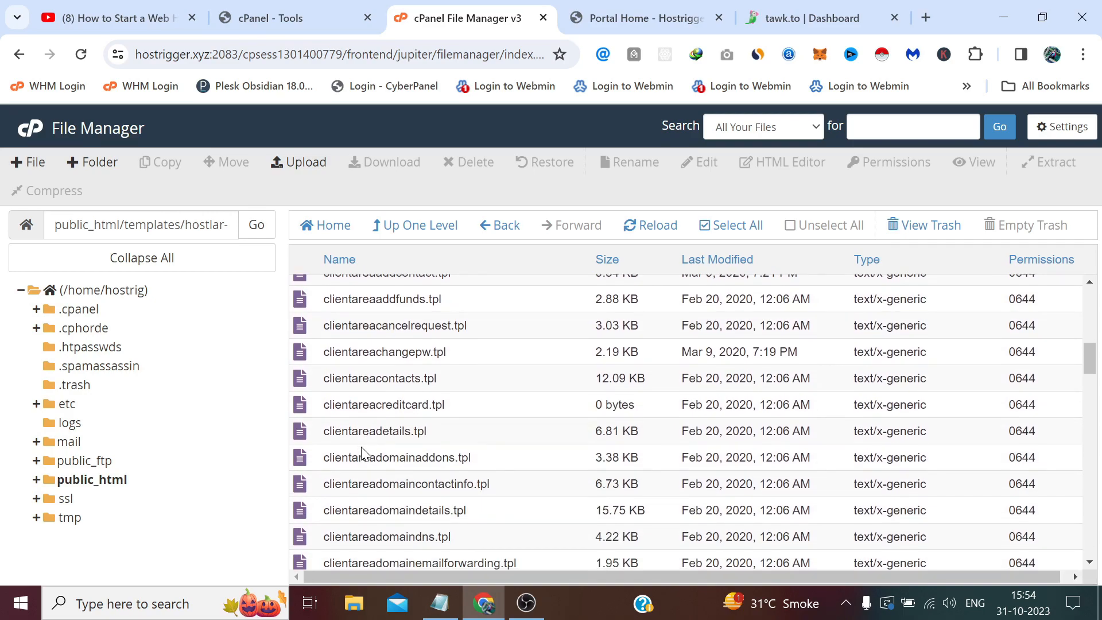
{"action": "scroll", "scroll_direction": "down", "scroll_amount": 3}
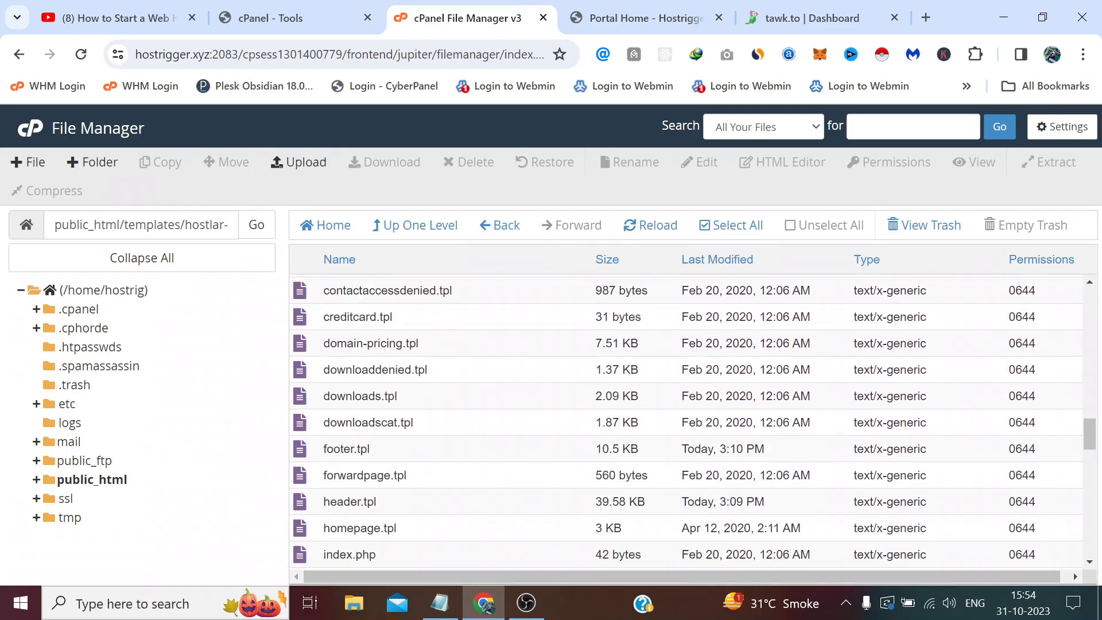
{"action": "scroll", "scroll_direction": "down", "scroll_amount": 3}
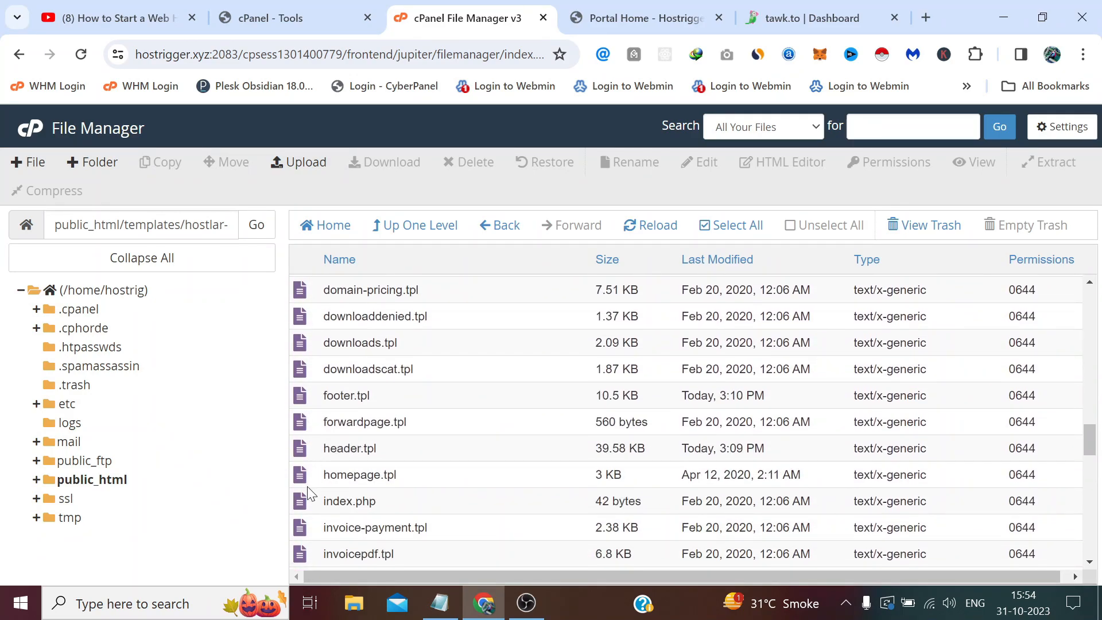
{"action": "mouse_move", "coordinate": [328, 447]}
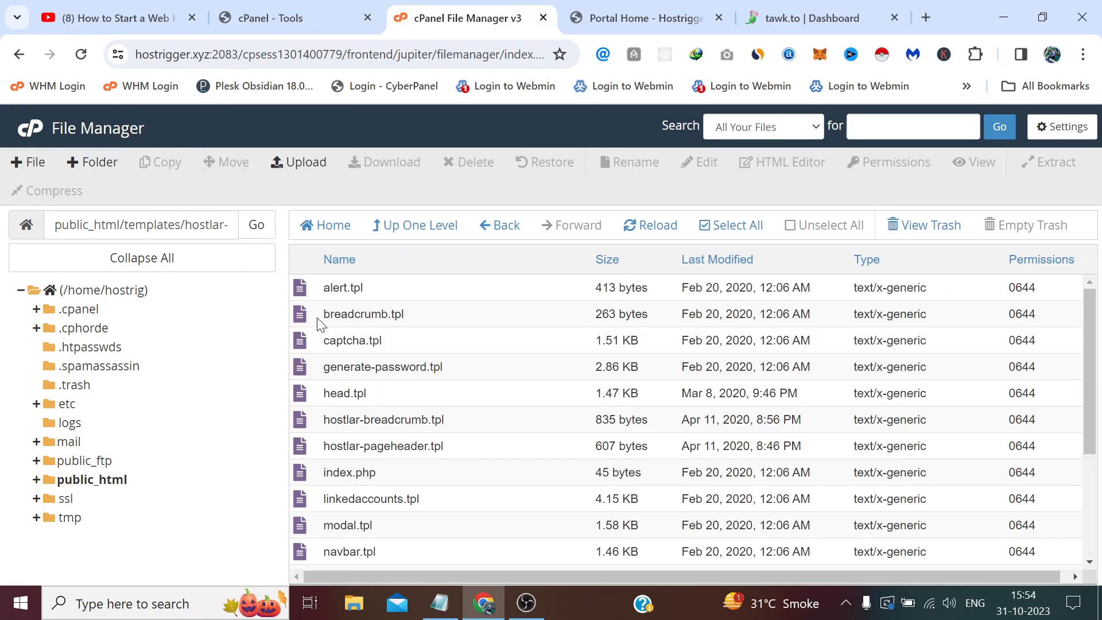
{"action": "left_click", "coordinate": [344, 392]}
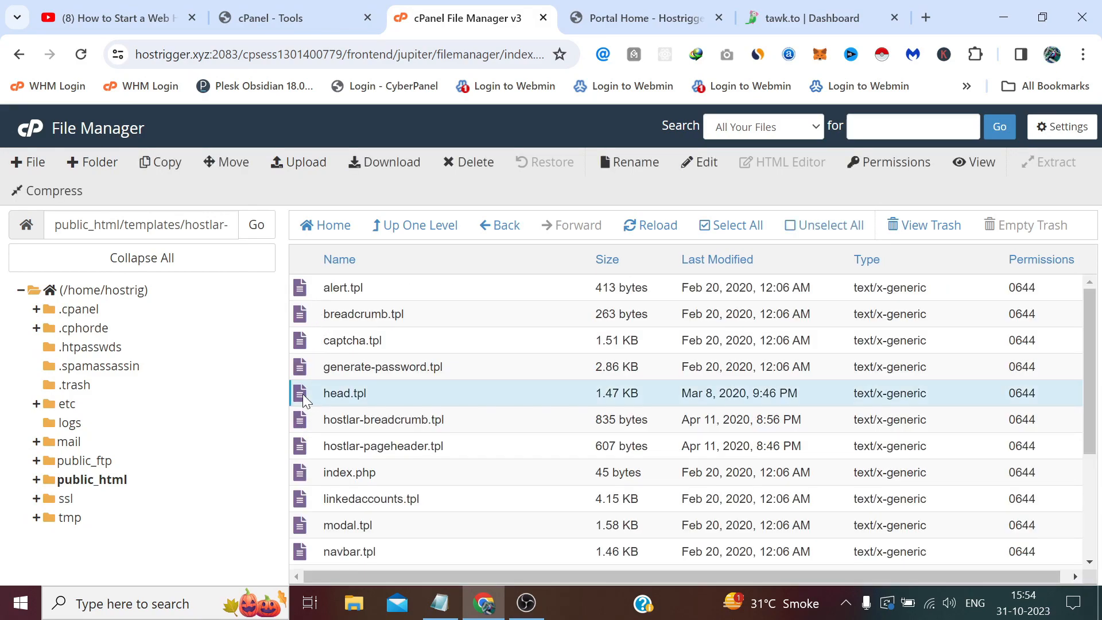
- Edit head.tpl, paste the Tawk.to script at its end, and save changes
{"action": "left_click", "coordinate": [697, 162]}
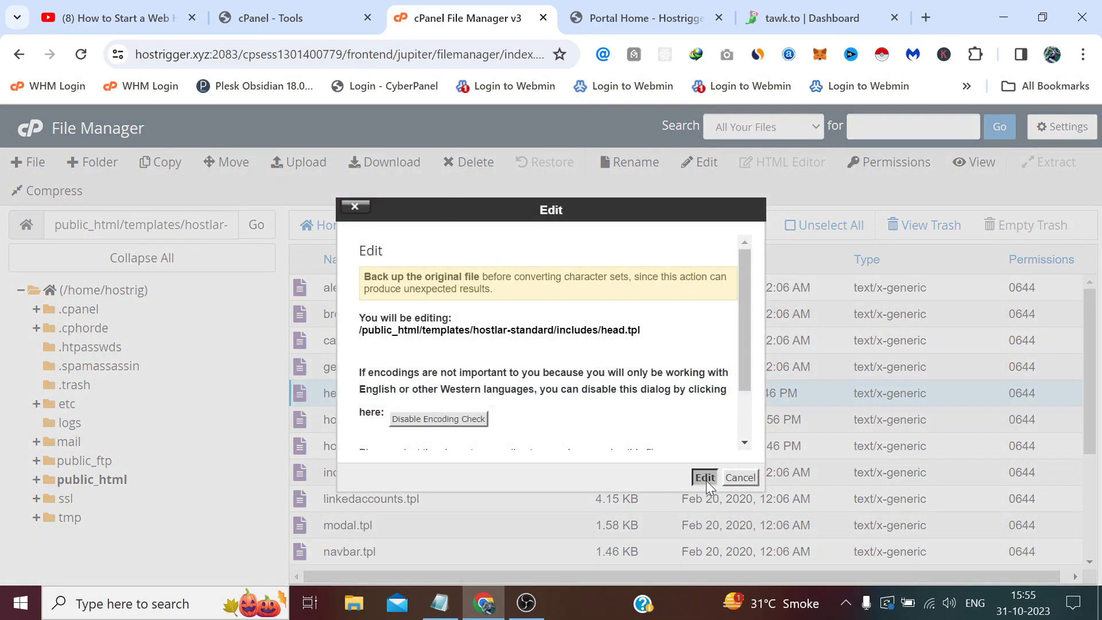
{"action": "left_click", "coordinate": [703, 477]}
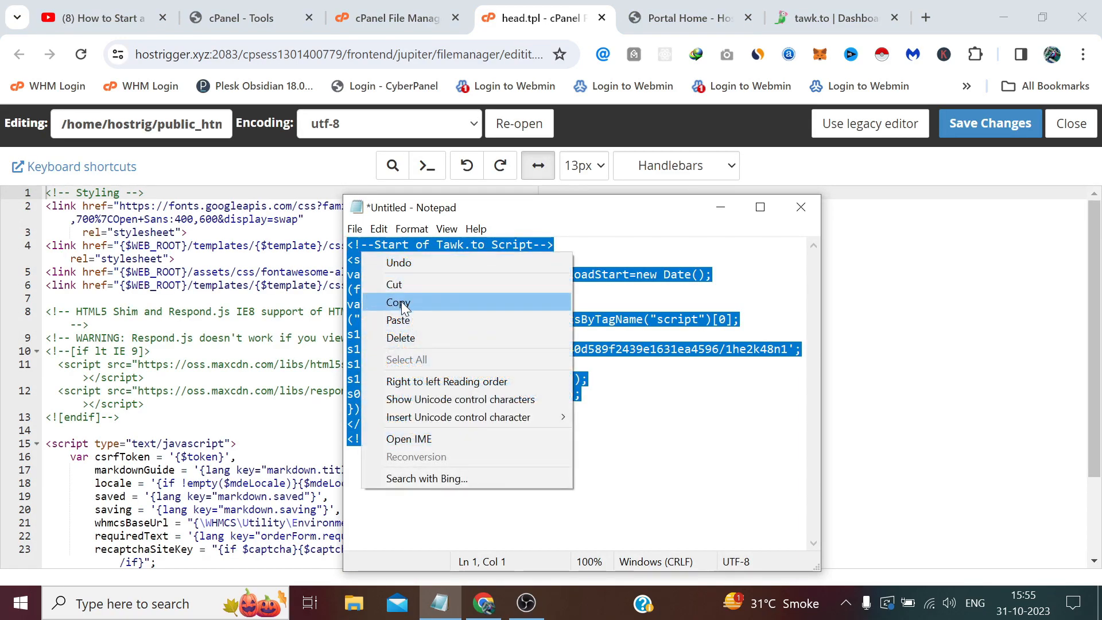
{"action": "left_click", "coordinate": [398, 302]}
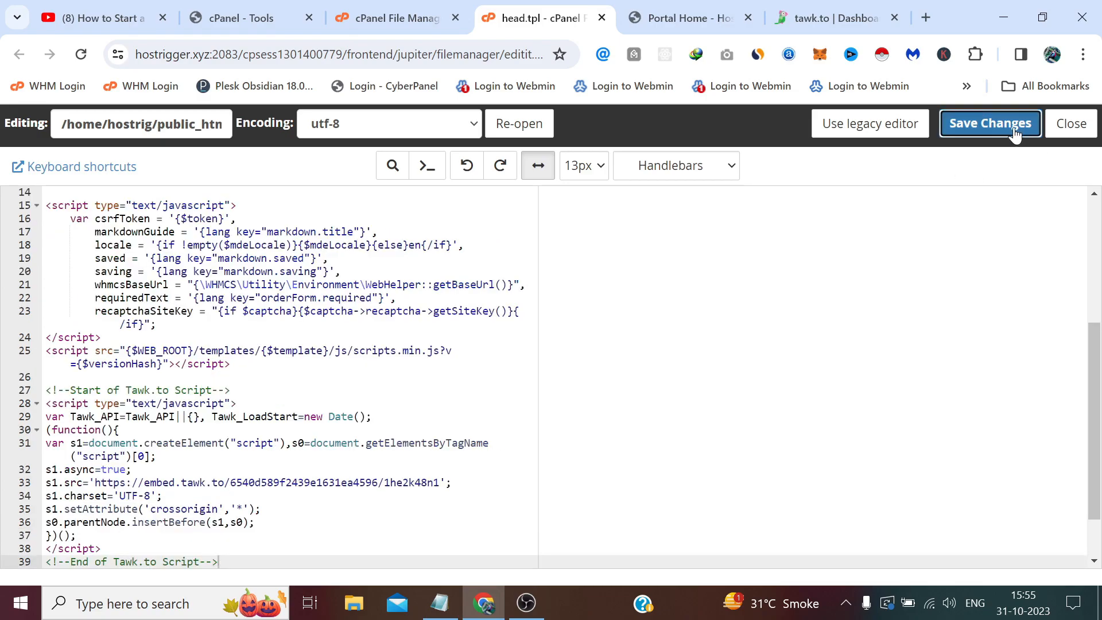
{"action": "left_click", "coordinate": [688, 18]}
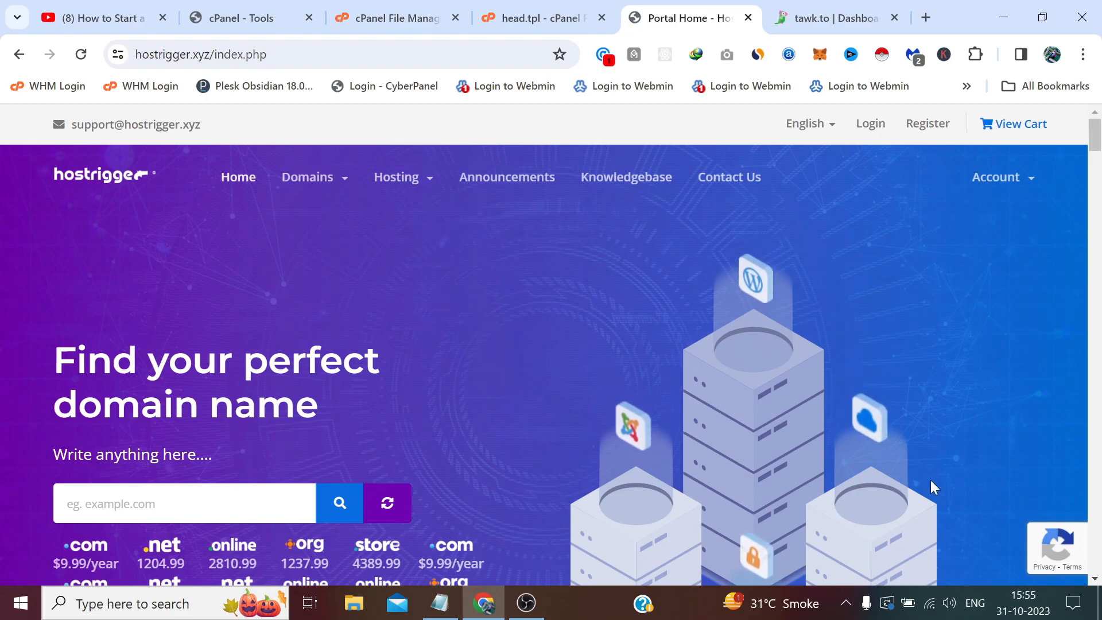
{"action": "mouse_move", "coordinate": [977, 222]}
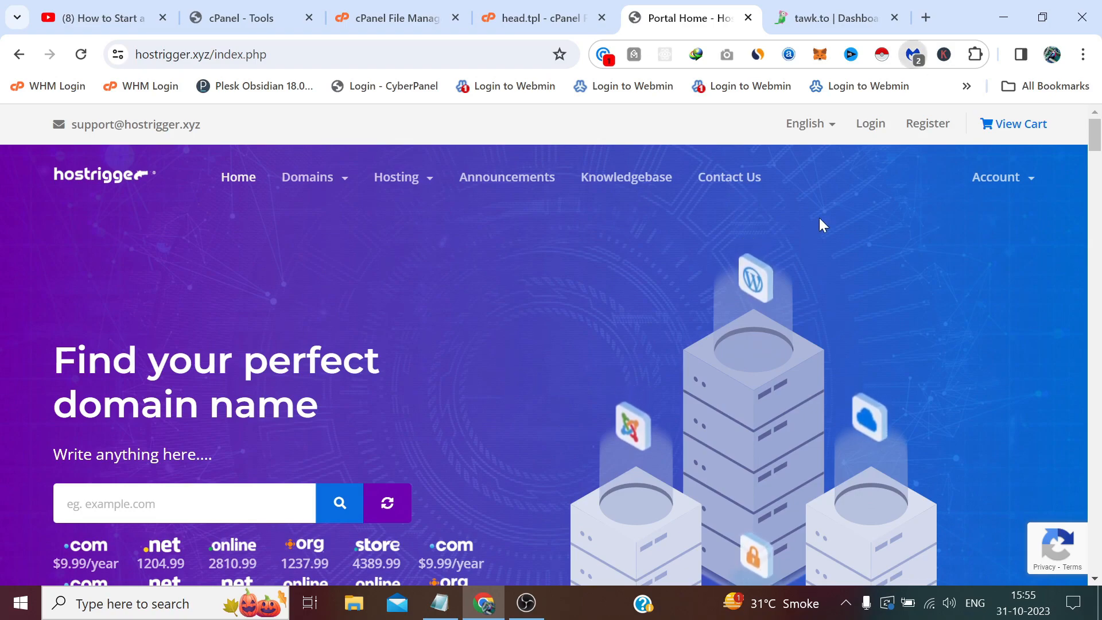
- Reload the Hostrigger portal homepage and scroll to find the 'We Are Here!' chat bubble
{"action": "left_click", "coordinate": [913, 55]}
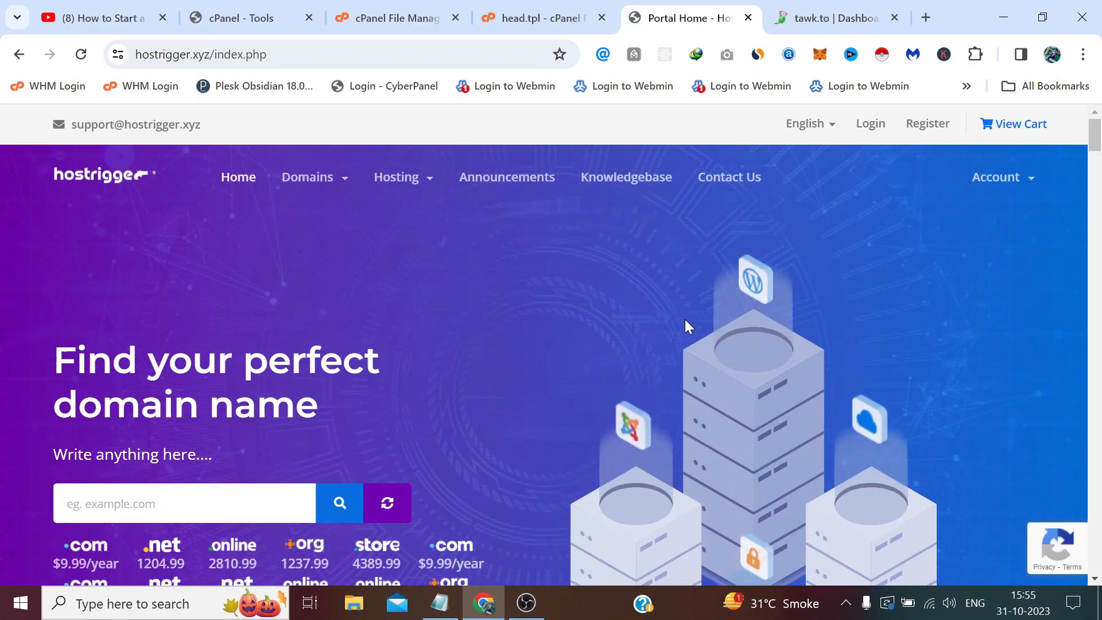
{"action": "scroll", "scroll_direction": "down", "scroll_amount": 3}
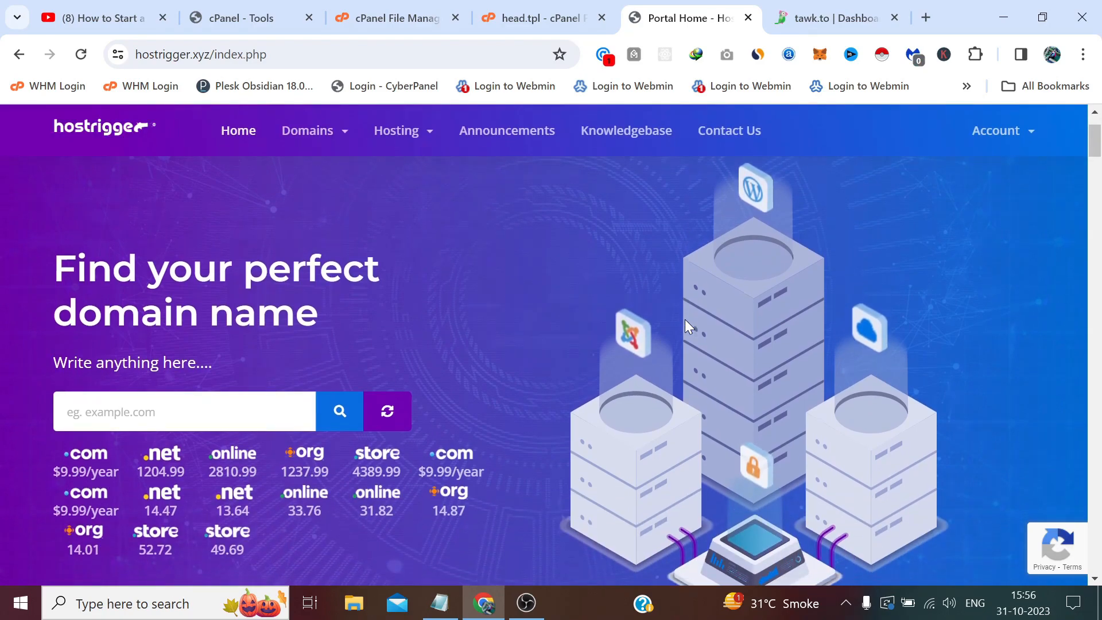
{"action": "scroll", "scroll_direction": "down", "scroll_amount": 3}
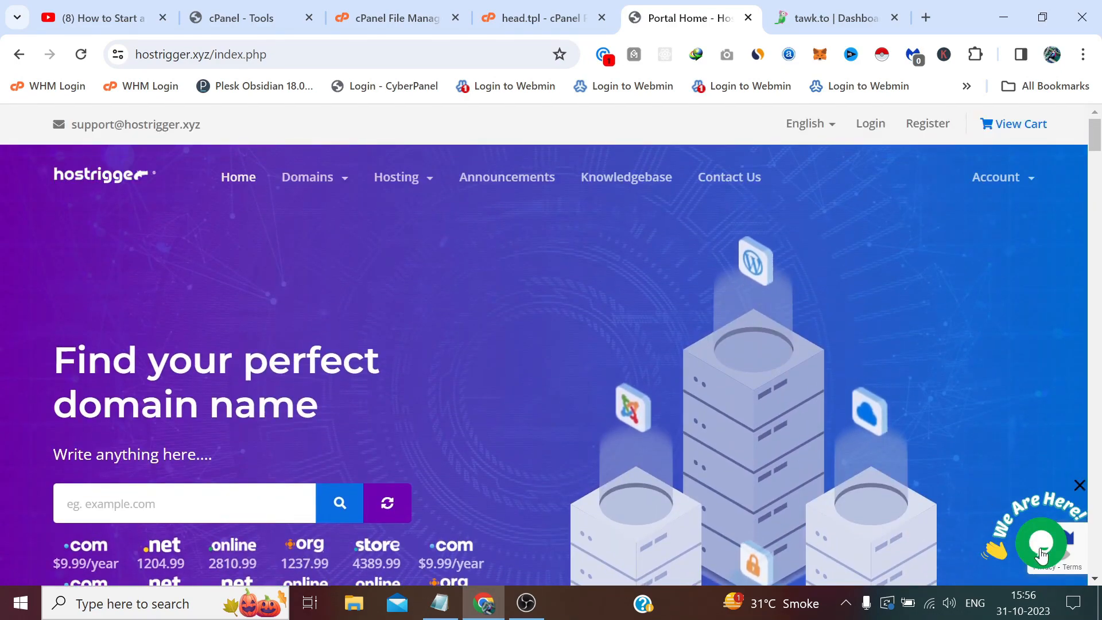
- Start a new widget conversation saying 'hello', then view it in the tawk.to dashboard
{"action": "left_click", "coordinate": [1043, 545]}
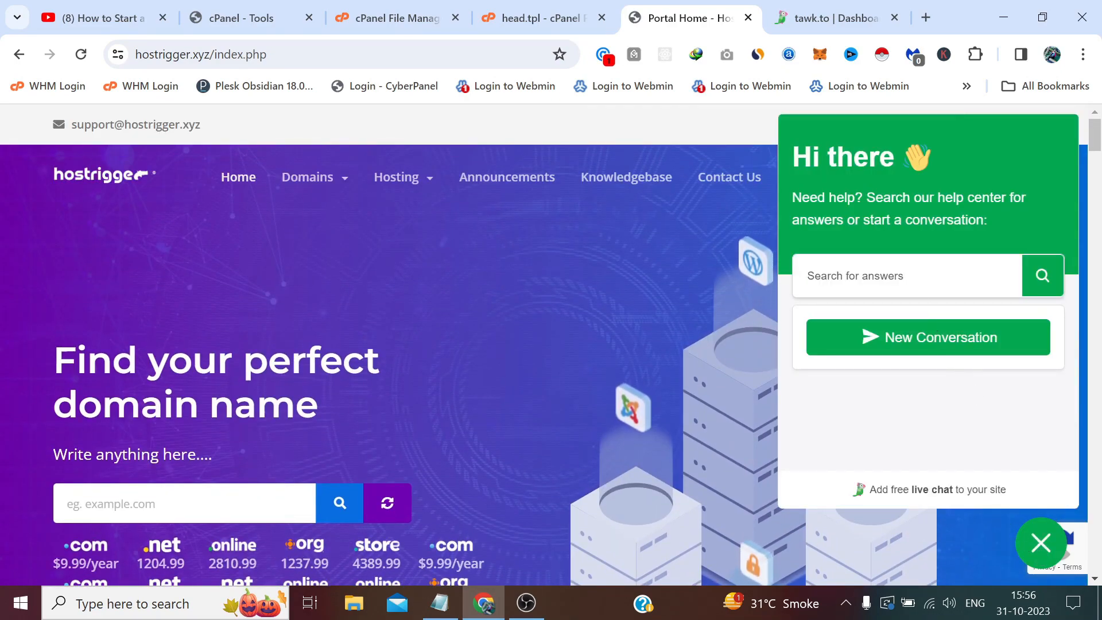
{"action": "left_click", "coordinate": [927, 337]}
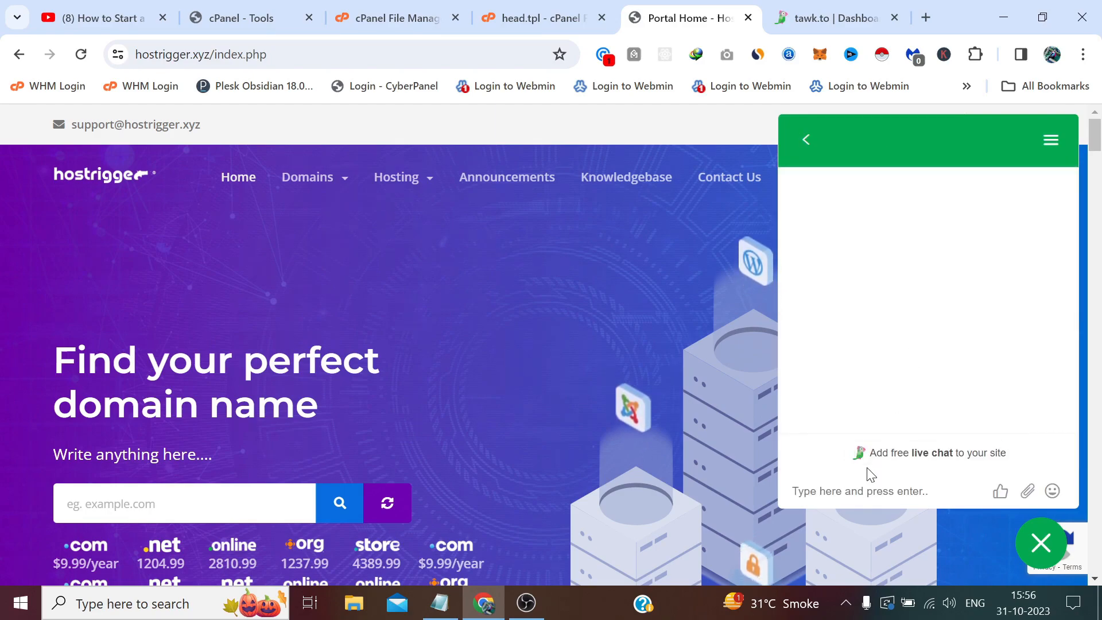
{"action": "type", "text": "h"}
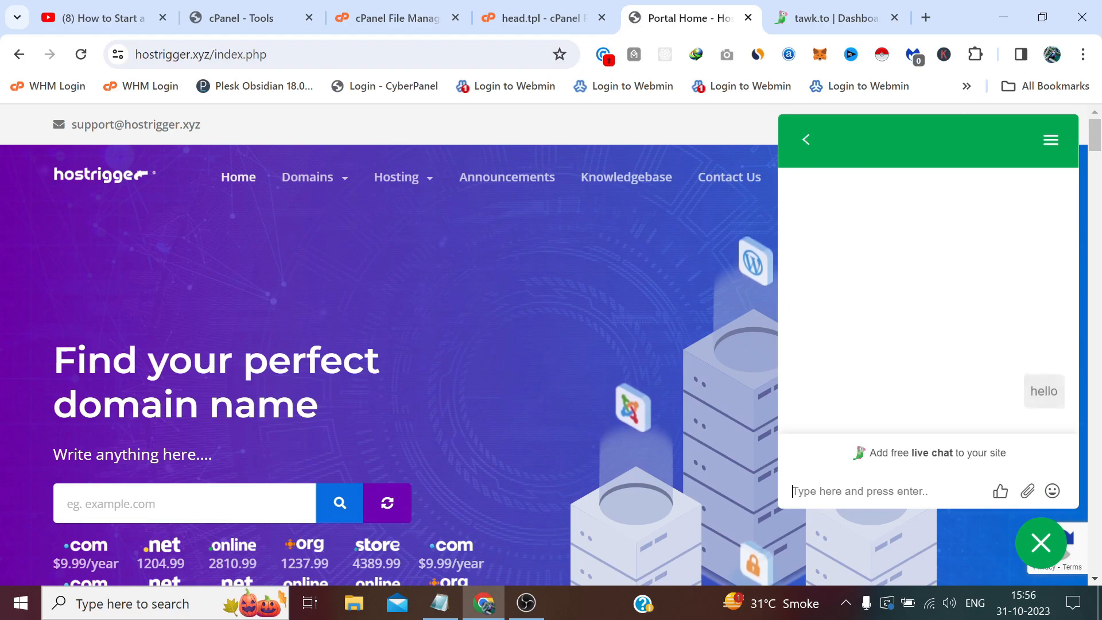
{"action": "left_click", "coordinate": [829, 18]}
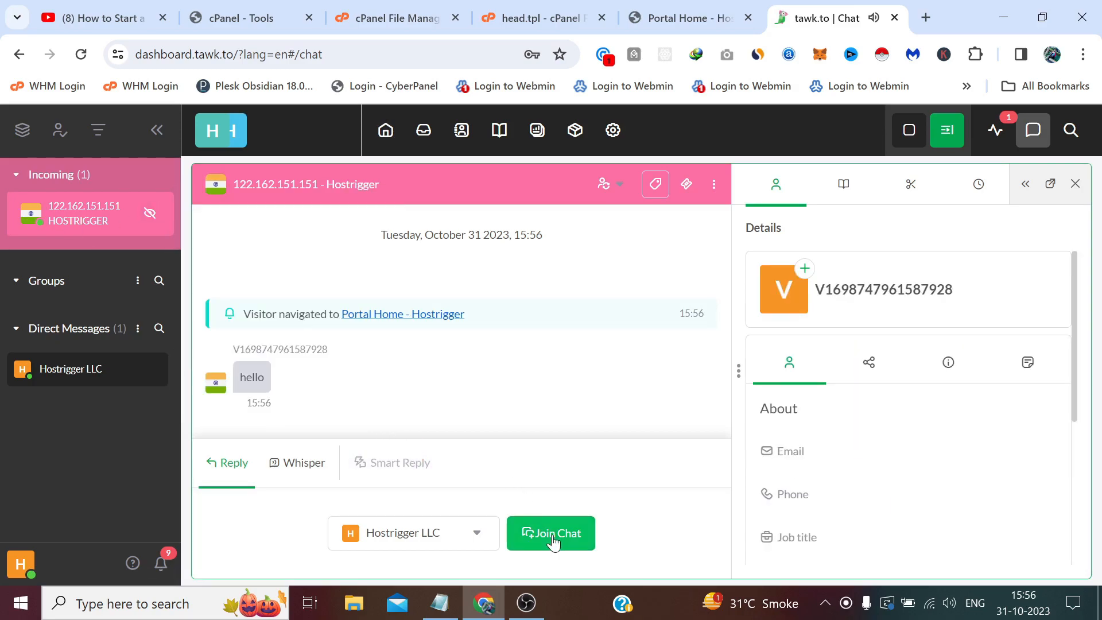
- Join the incoming chat, reply 'hi', and check the reply on the Portal Home tab
{"action": "left_click", "coordinate": [551, 532]}
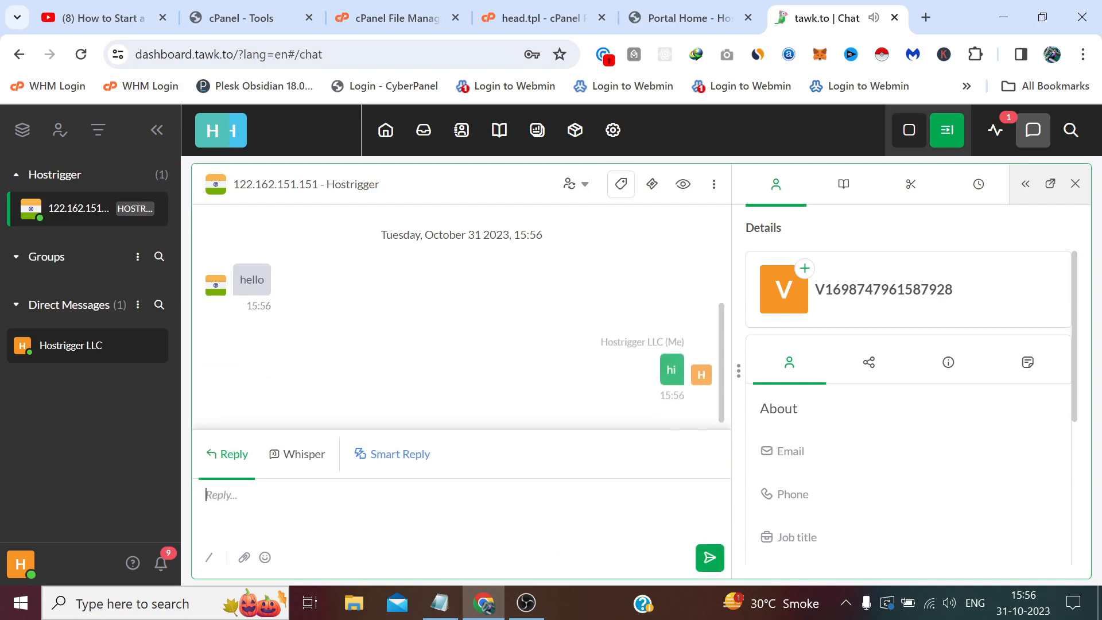
{"action": "left_click", "coordinate": [682, 18]}
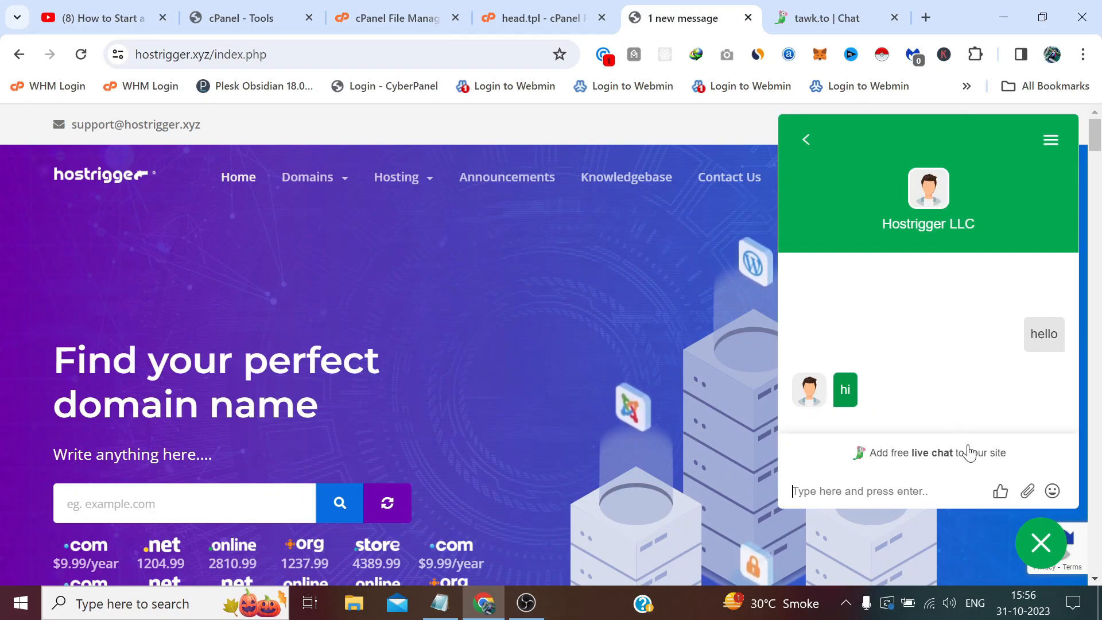
{"action": "mouse_move", "coordinate": [773, 379]}
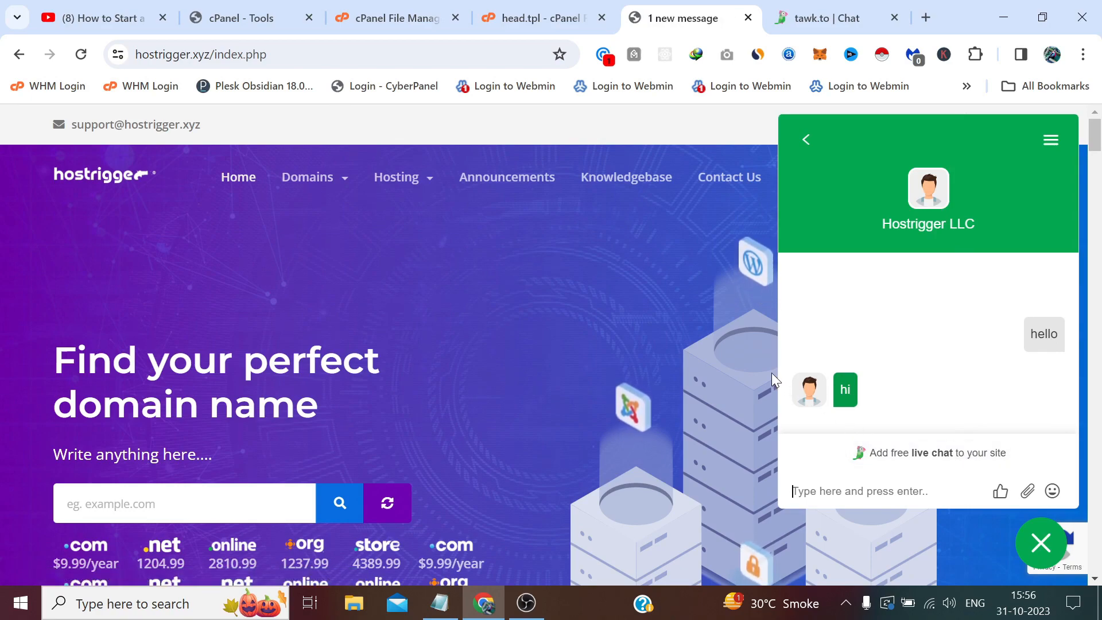
{"action": "mouse_move", "coordinate": [764, 375]}
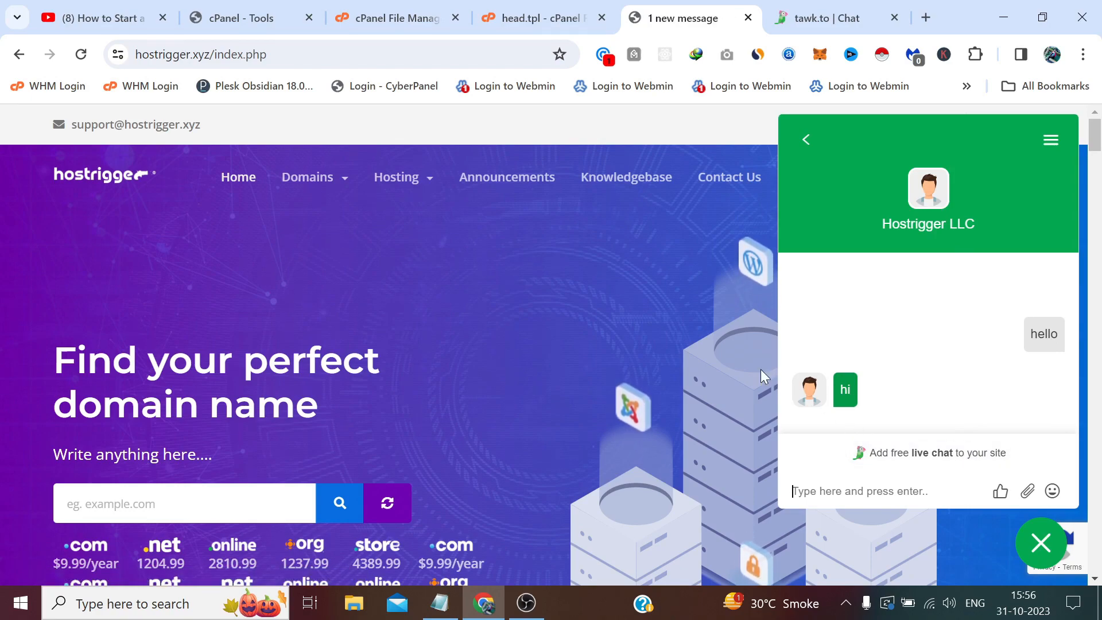
{"action": "mouse_move", "coordinate": [506, 342]}
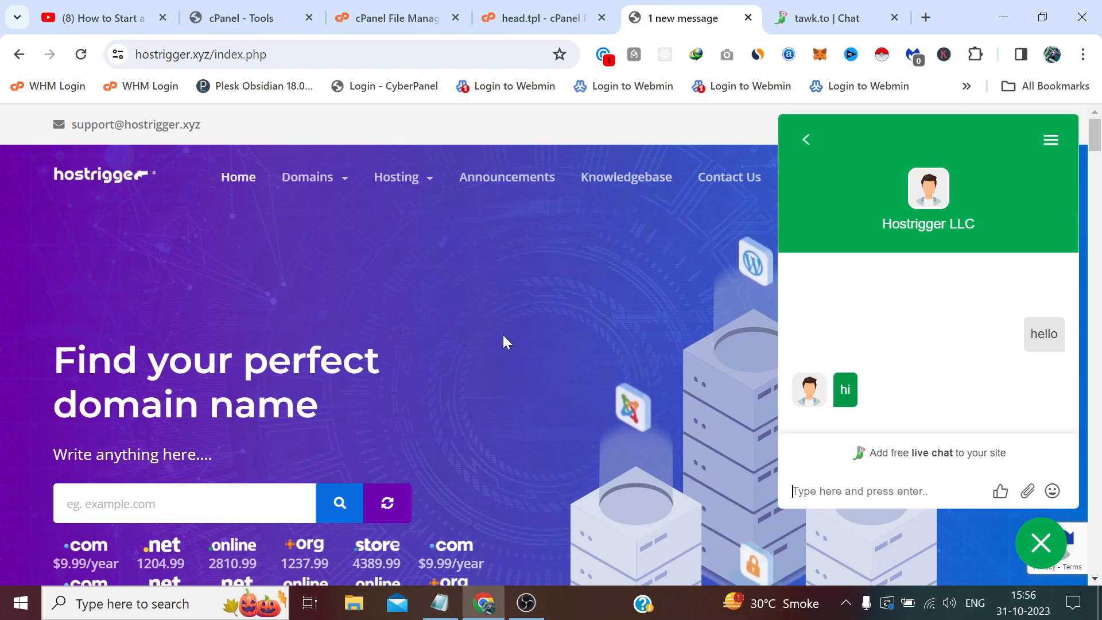
- Browse the widget's home screen, active conversation and options menu, then close it
{"action": "left_click", "coordinate": [805, 140]}
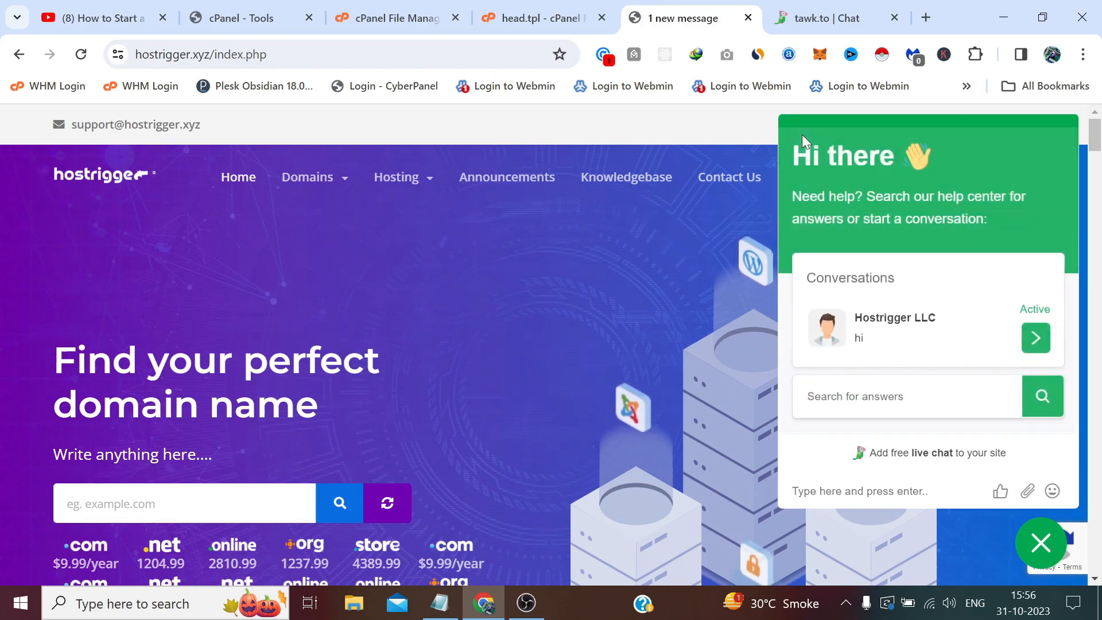
{"action": "left_click", "coordinate": [1040, 542]}
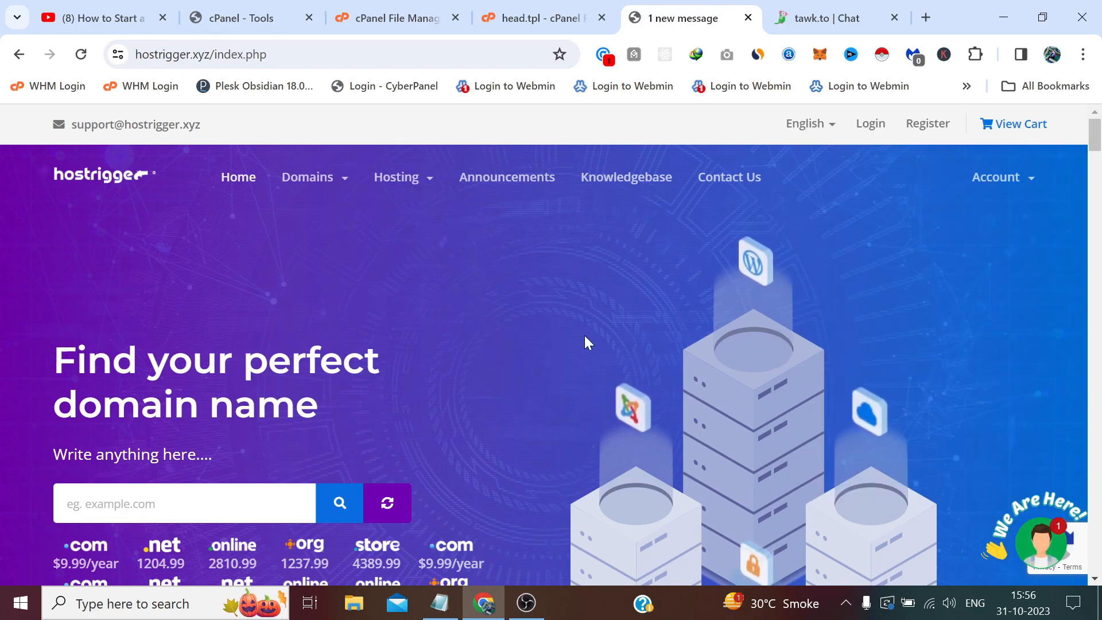
{"action": "left_click", "coordinate": [1040, 541]}
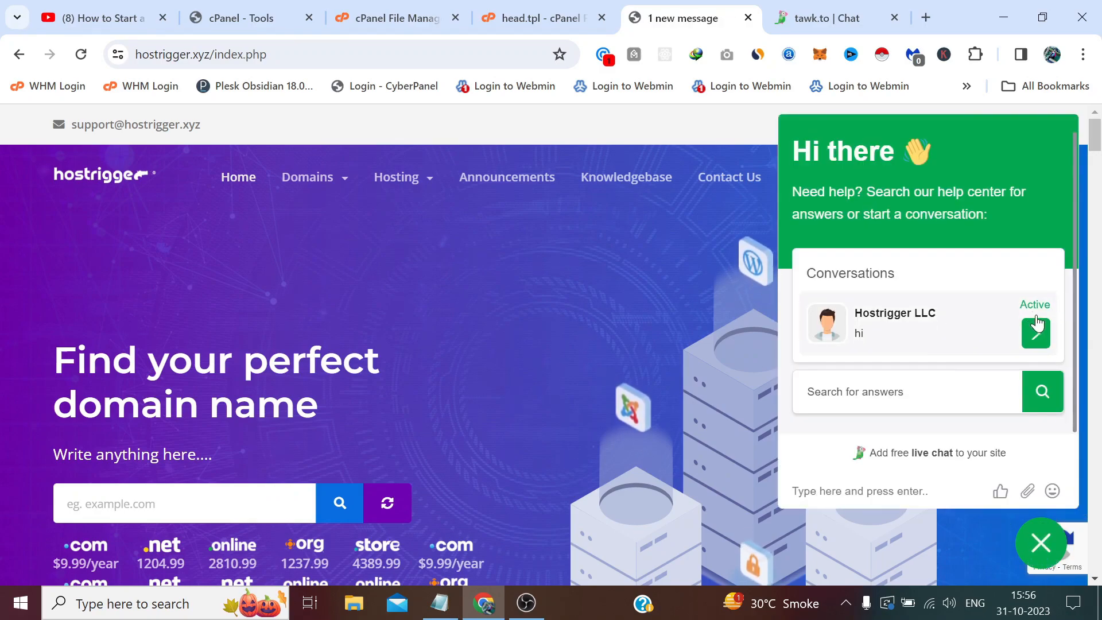
{"action": "left_click", "coordinate": [927, 323]}
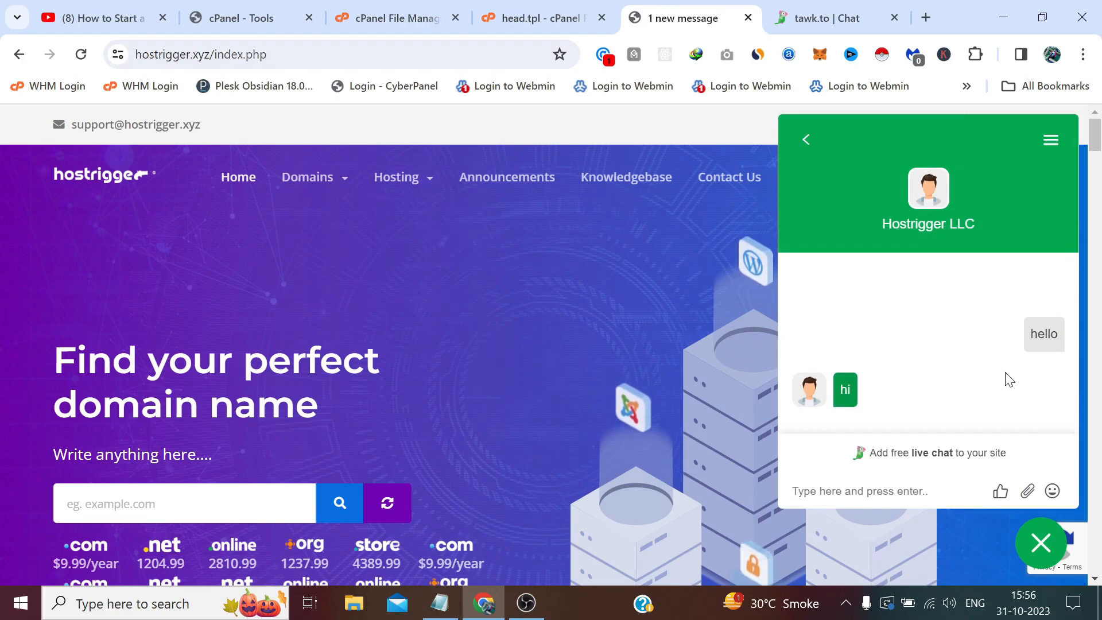
{"action": "left_click", "coordinate": [1050, 140]}
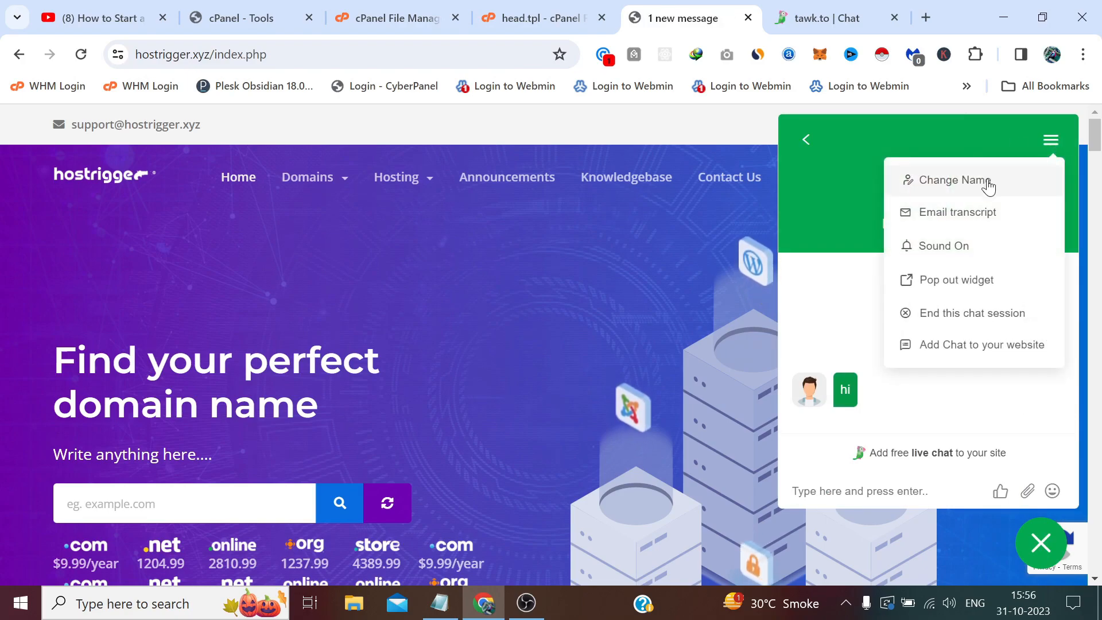
{"action": "left_click", "coordinate": [971, 312]}
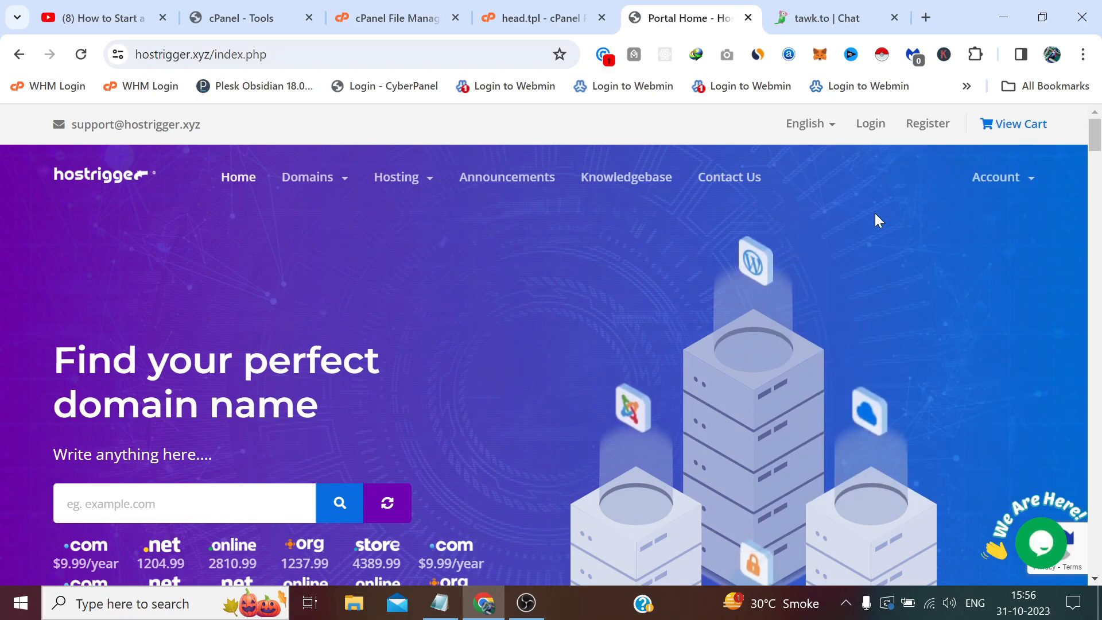
{"action": "scroll", "scroll_direction": "down", "scroll_amount": 3}
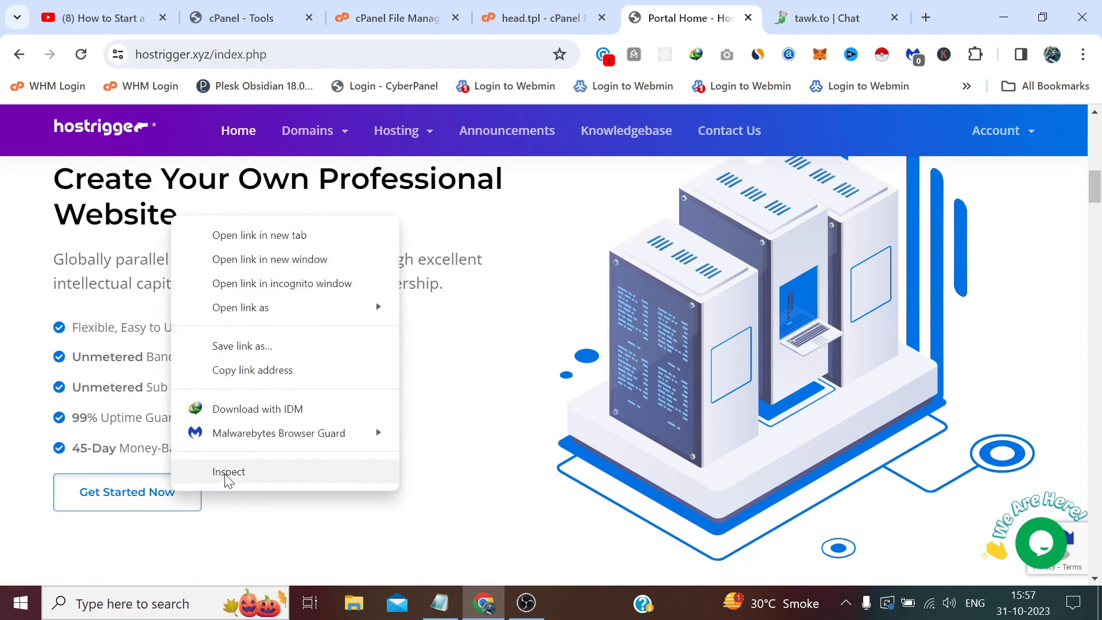
- Inspect the Get Started Now button to find its #0073ec colour, then return to tawk.to
{"action": "left_click", "coordinate": [228, 471]}
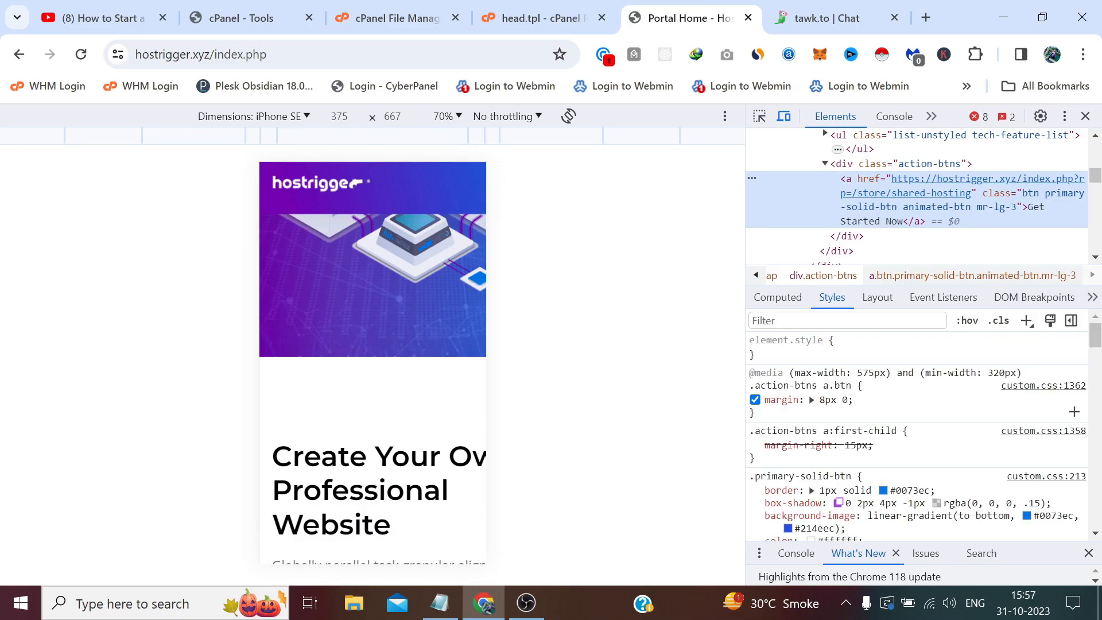
{"action": "left_click", "coordinate": [860, 490]}
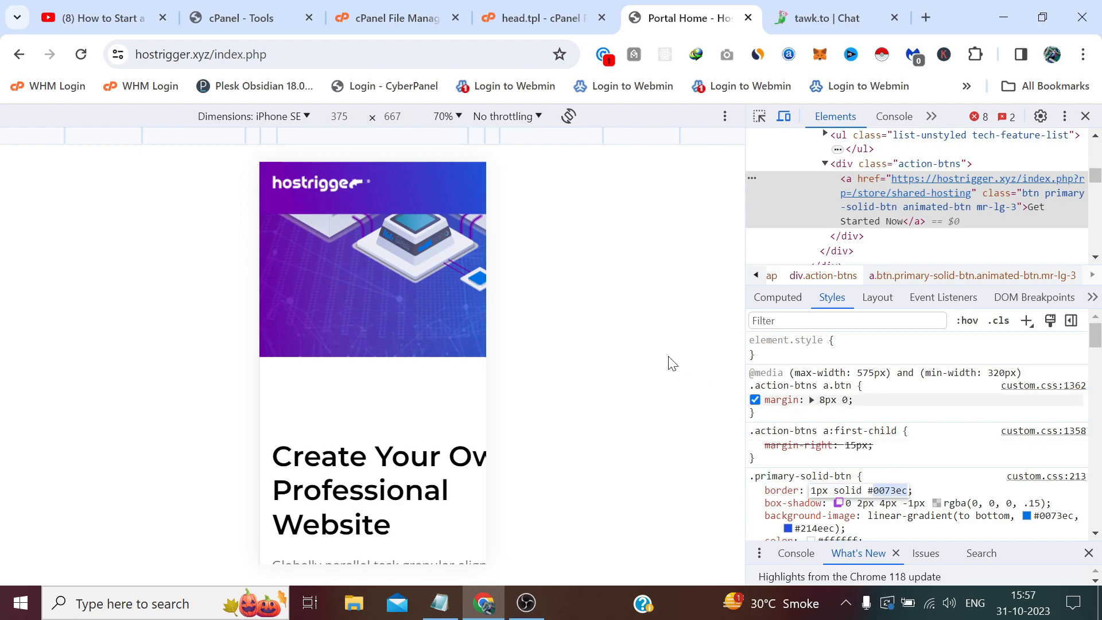
{"action": "left_click", "coordinate": [829, 18]}
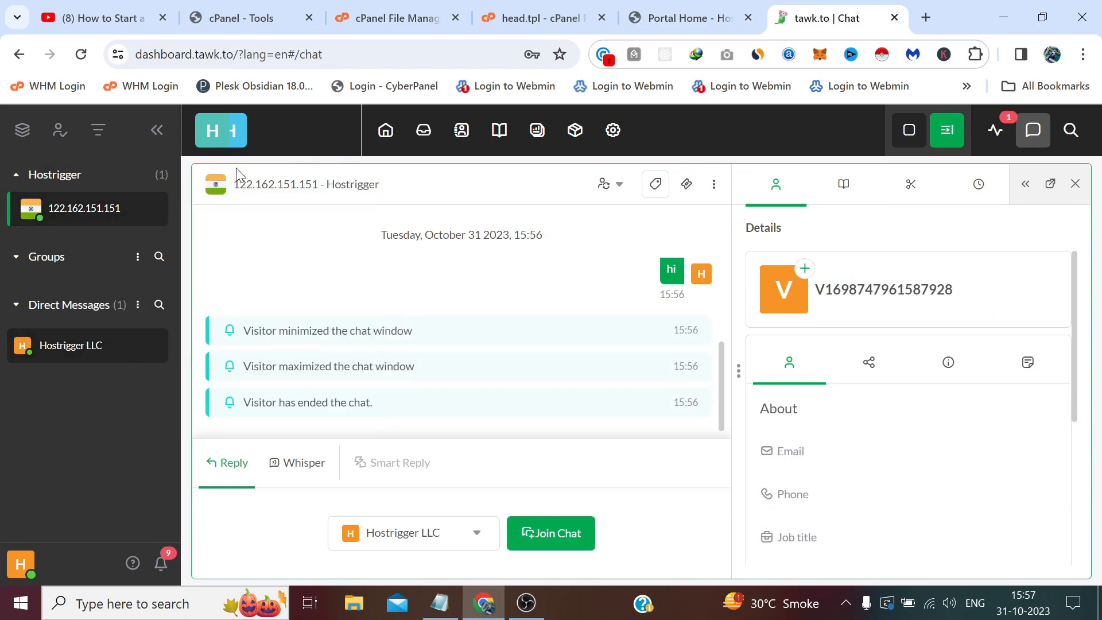
{"action": "mouse_move", "coordinate": [612, 131]}
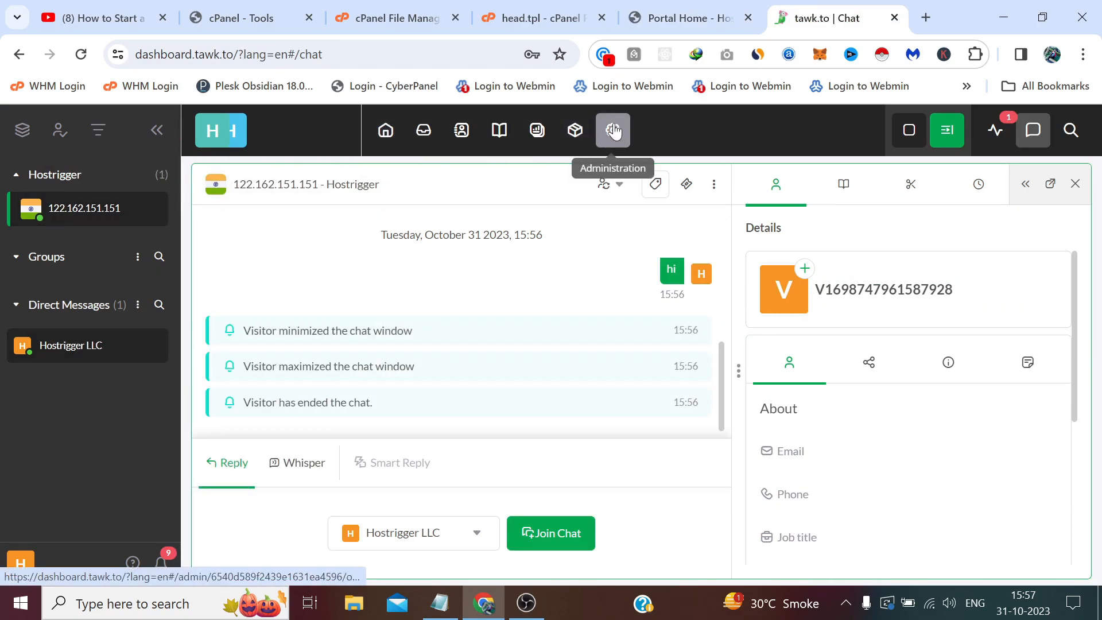
- Set the Chat Widget colour to #0073ec under Administration > Channels, and save
{"action": "left_click", "coordinate": [612, 130]}
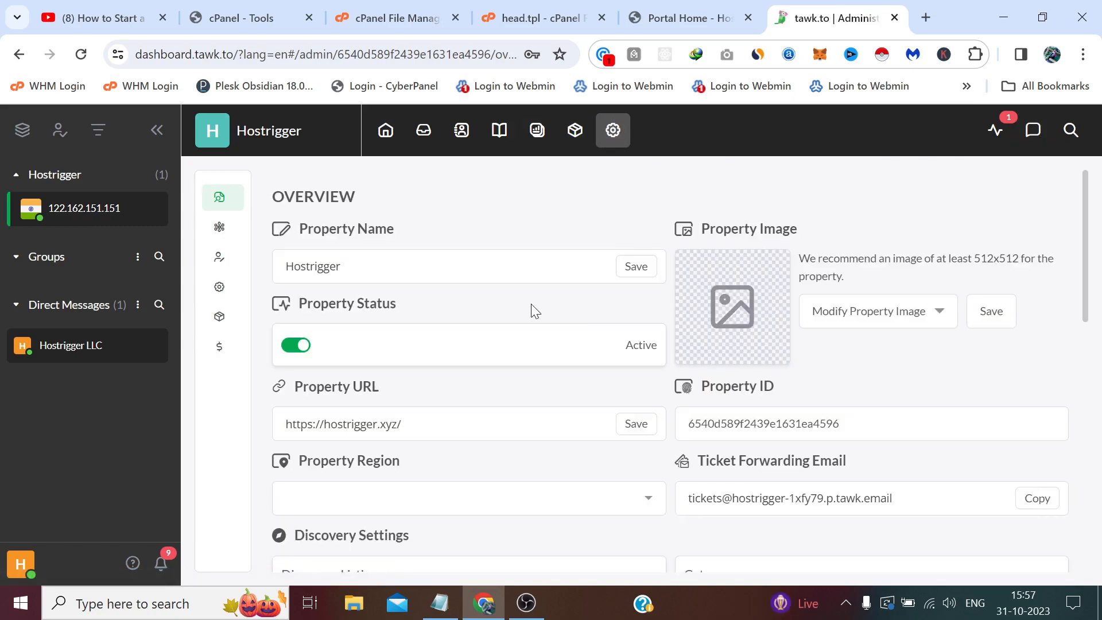
{"action": "scroll", "scroll_direction": "down", "scroll_amount": 3}
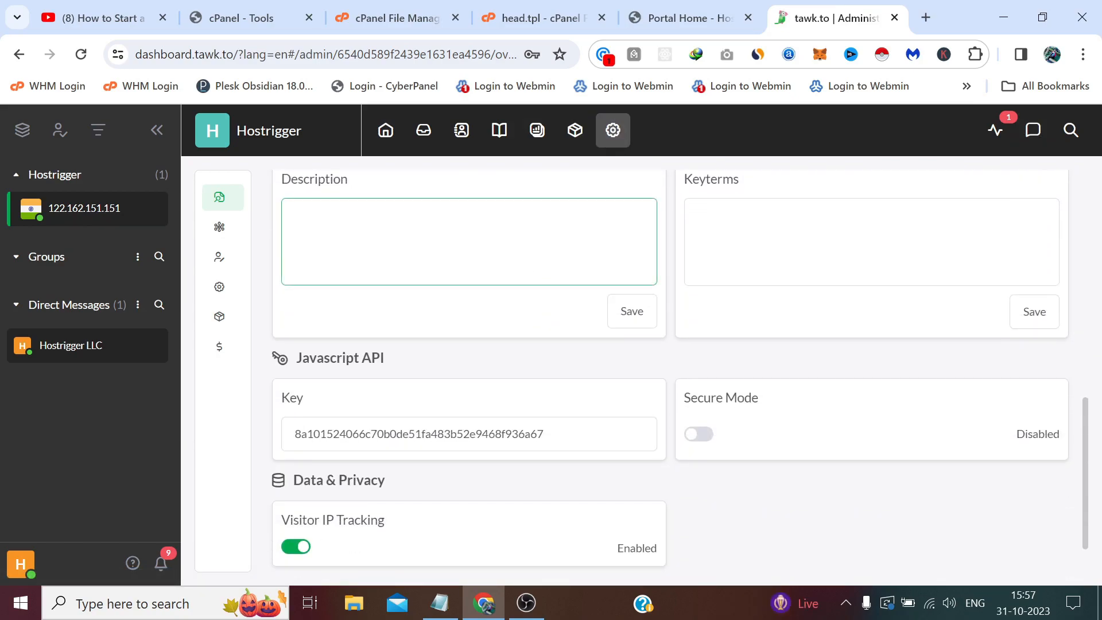
{"action": "left_click", "coordinate": [219, 196]}
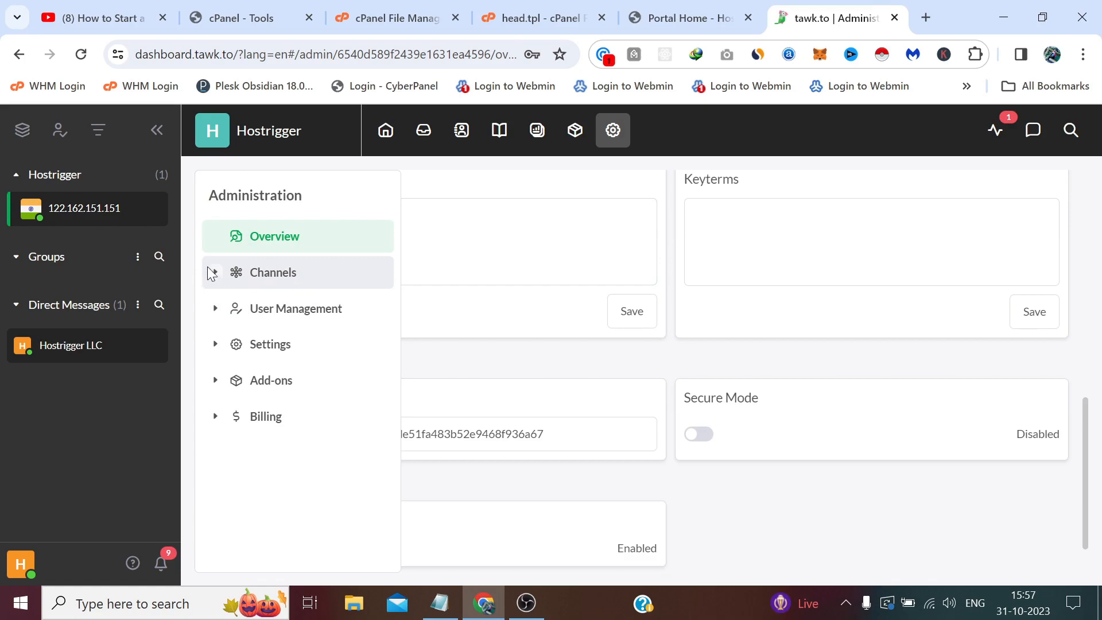
{"action": "left_click", "coordinate": [273, 272]}
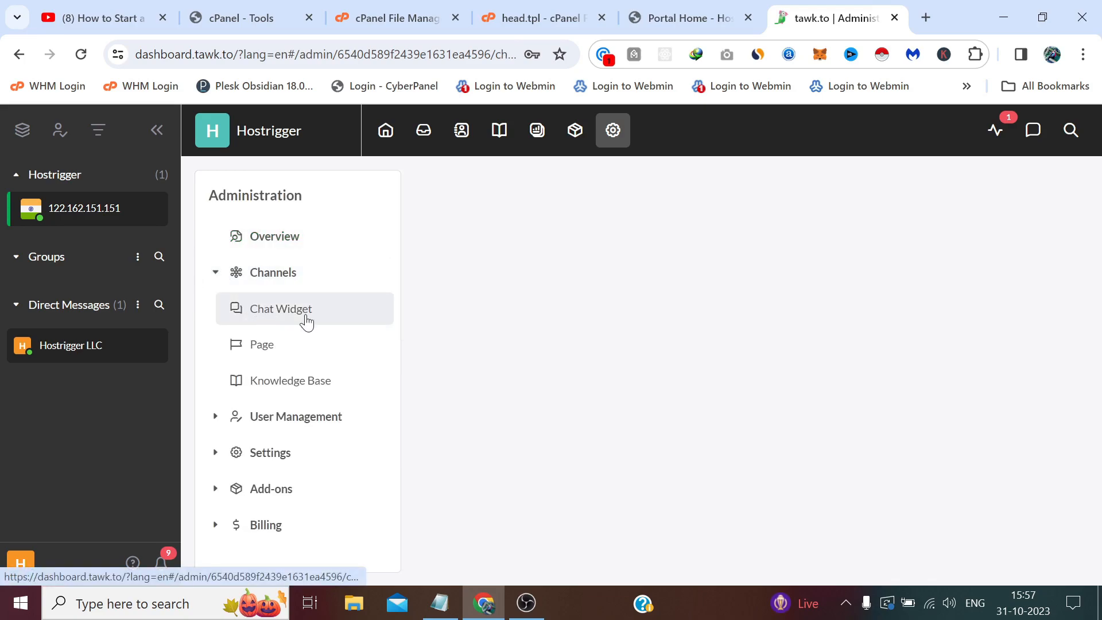
{"action": "left_click", "coordinate": [280, 307]}
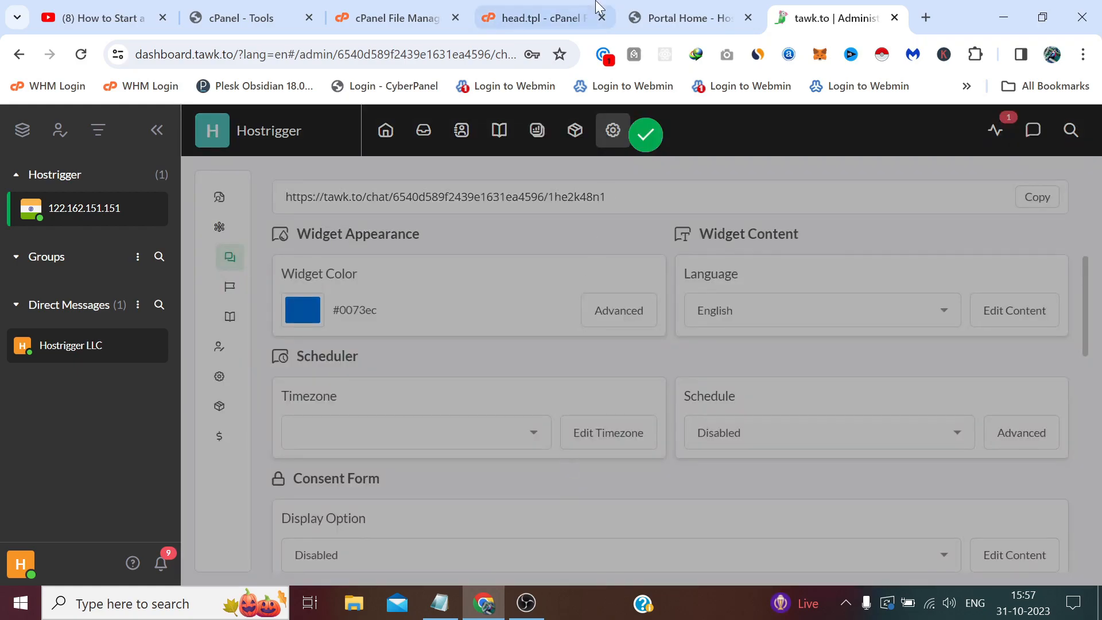
{"action": "left_click", "coordinate": [678, 18]}
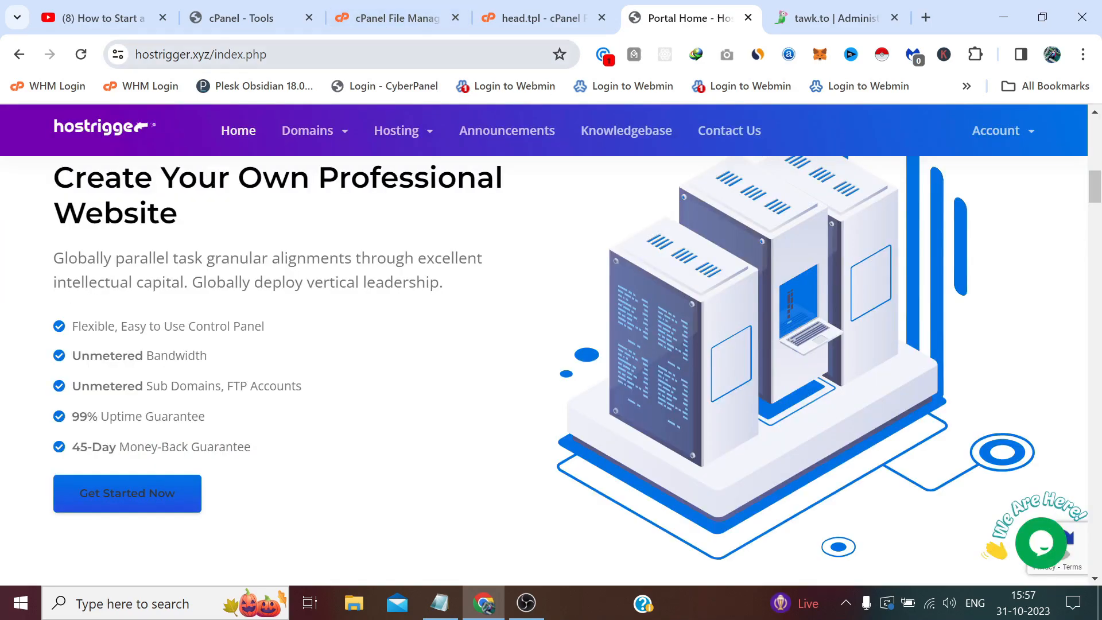
- Reload Portal Home and open the now-blue chat bubble to check the new colour
{"action": "left_click", "coordinate": [80, 54]}
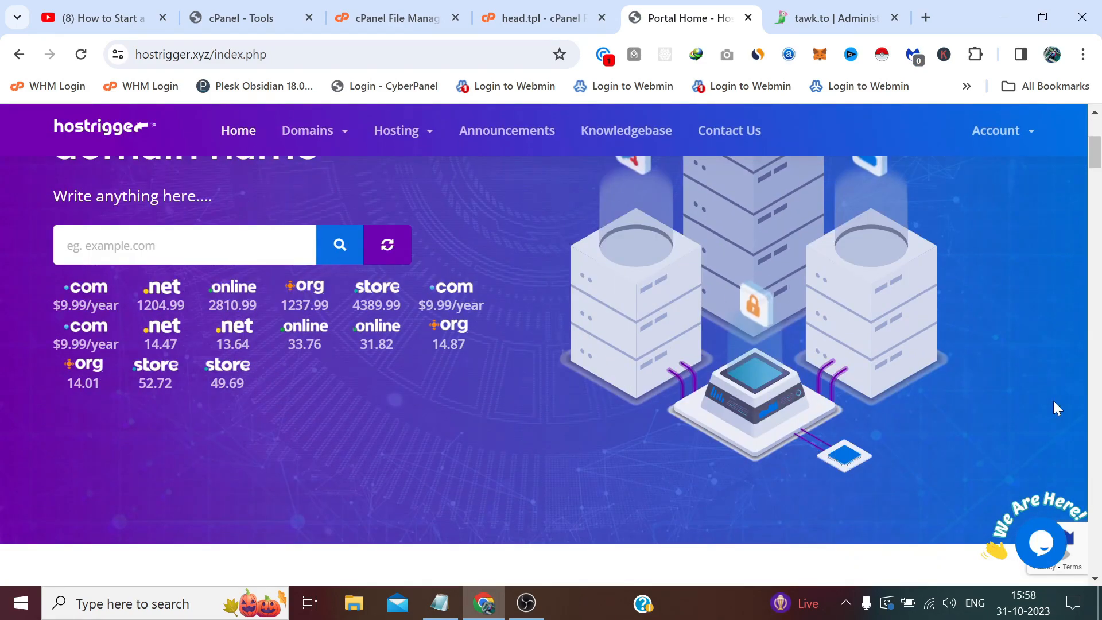
{"action": "mouse_move", "coordinate": [1042, 548]}
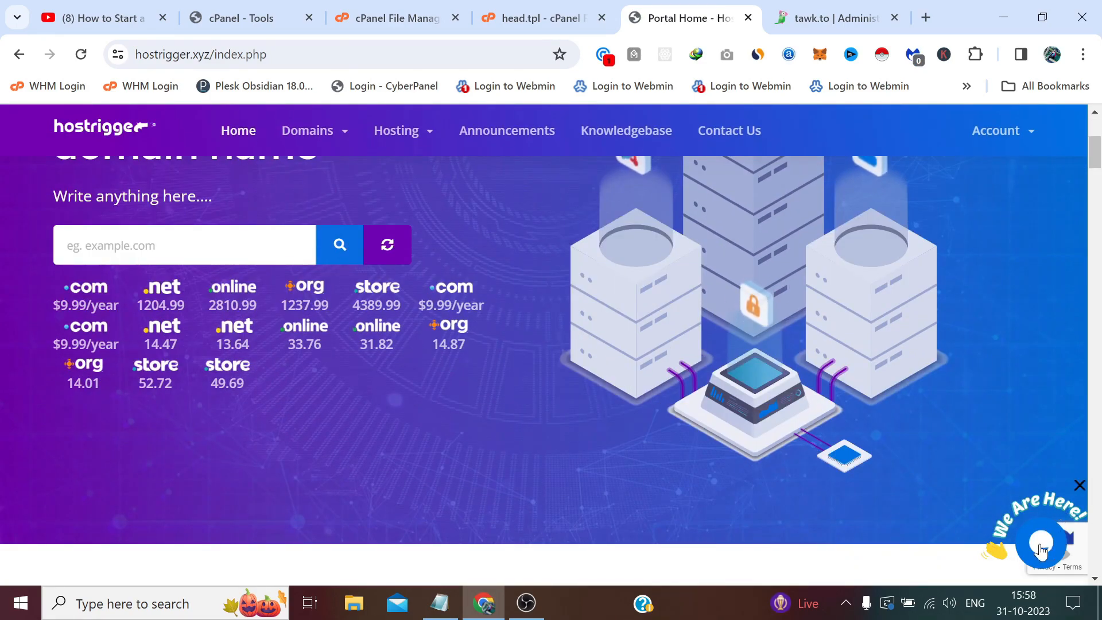
{"action": "left_click", "coordinate": [1040, 547]}
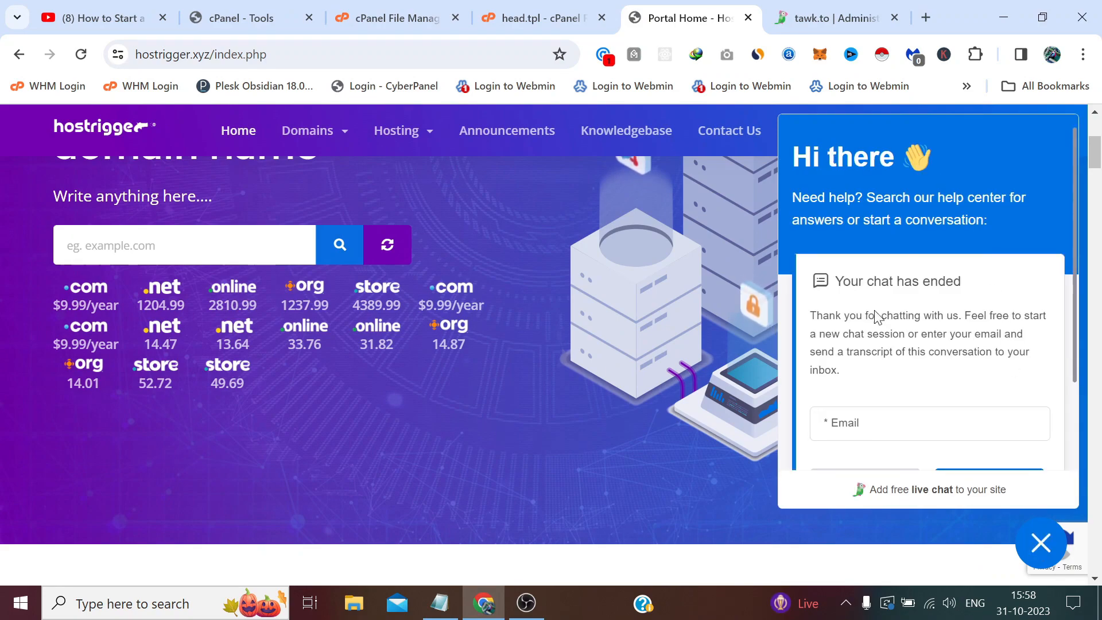
{"action": "left_click", "coordinate": [1040, 541]}
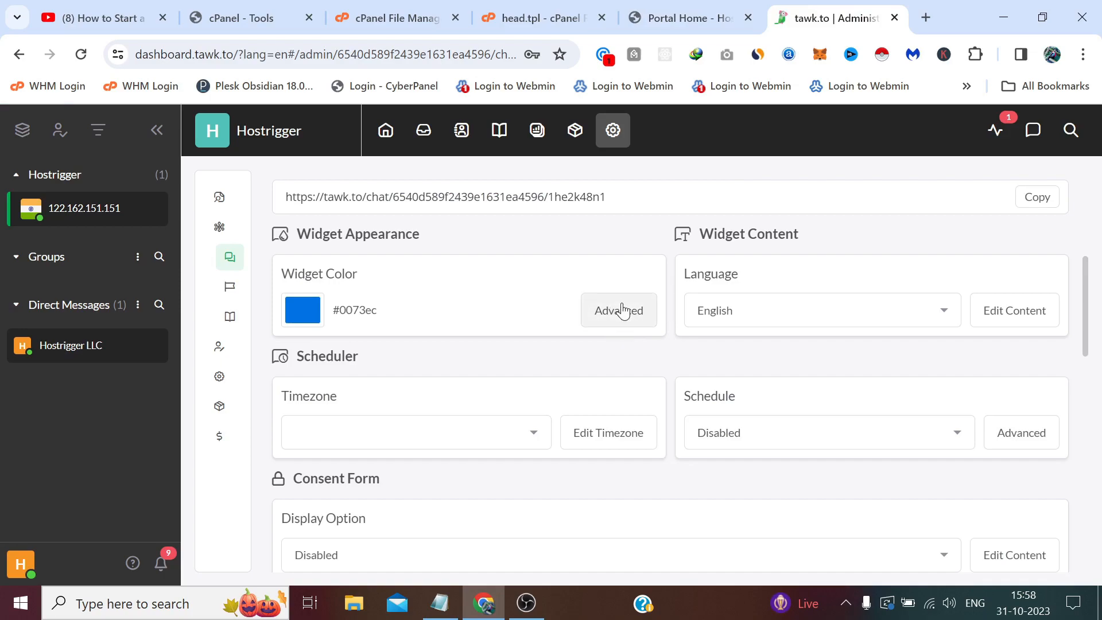
- Disable the Attention Grabber in Advanced widget appearance settings and save
{"action": "left_click", "coordinate": [618, 310]}
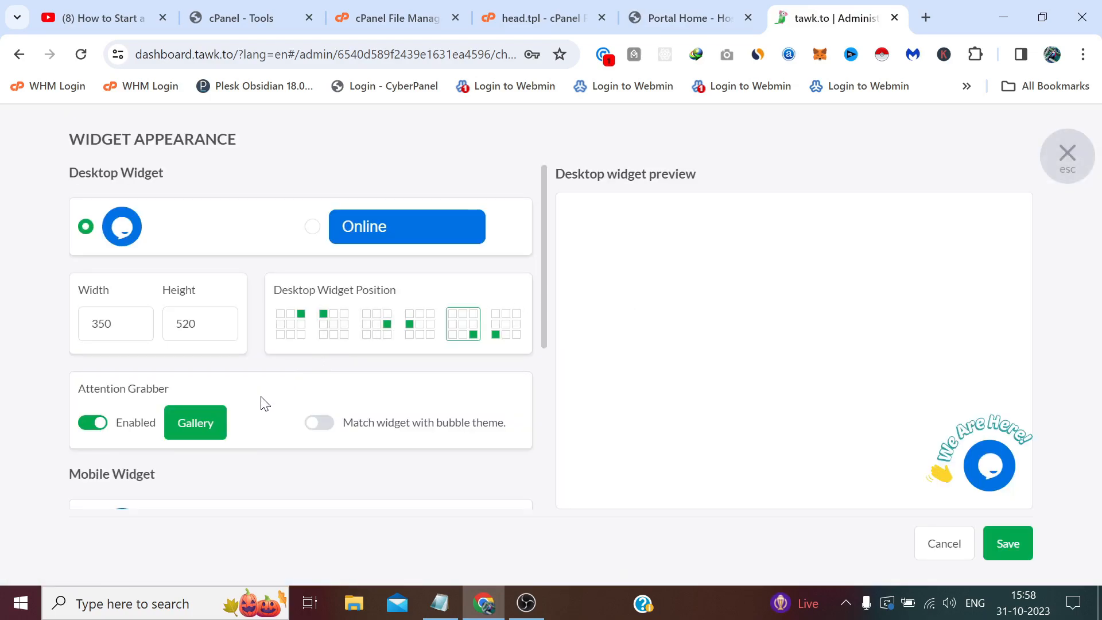
{"action": "left_click", "coordinate": [92, 423]}
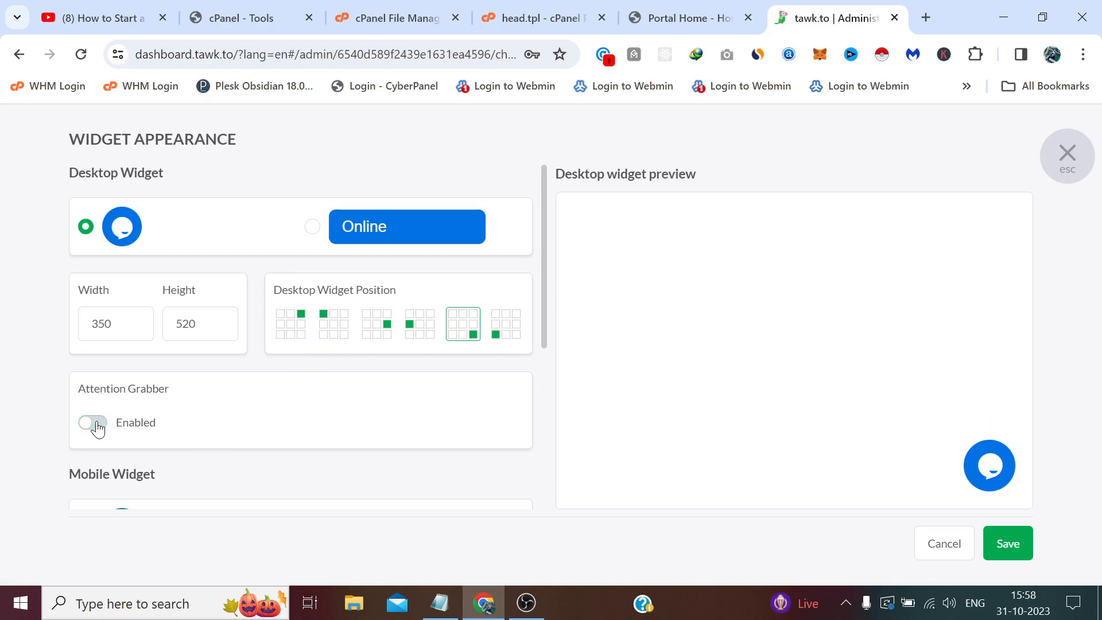
{"action": "left_click", "coordinate": [92, 422]}
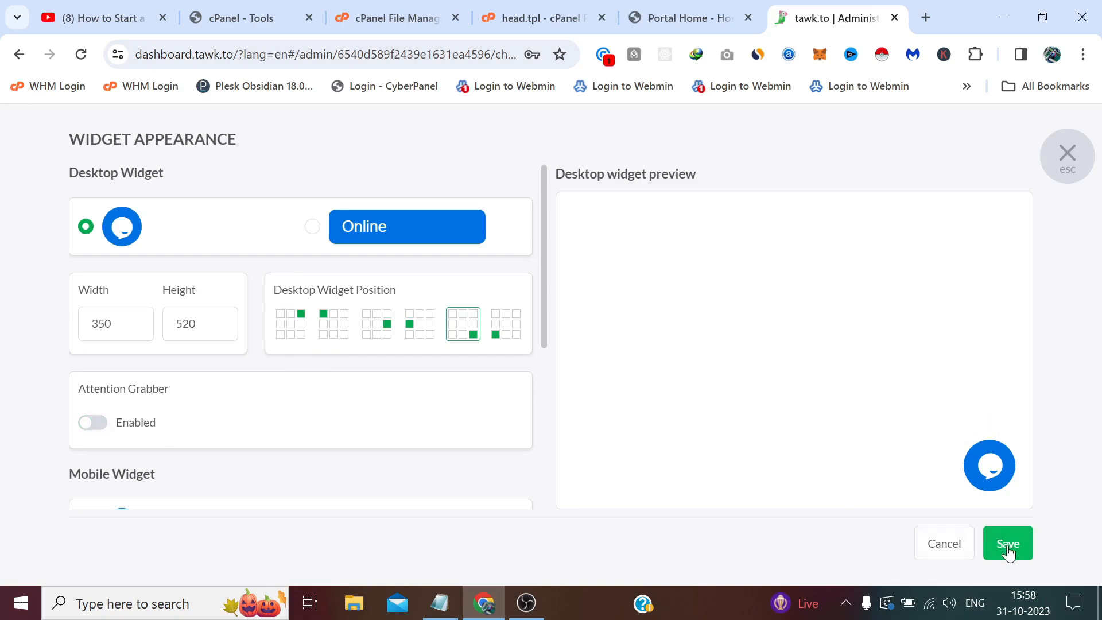
{"action": "left_click", "coordinate": [1006, 542]}
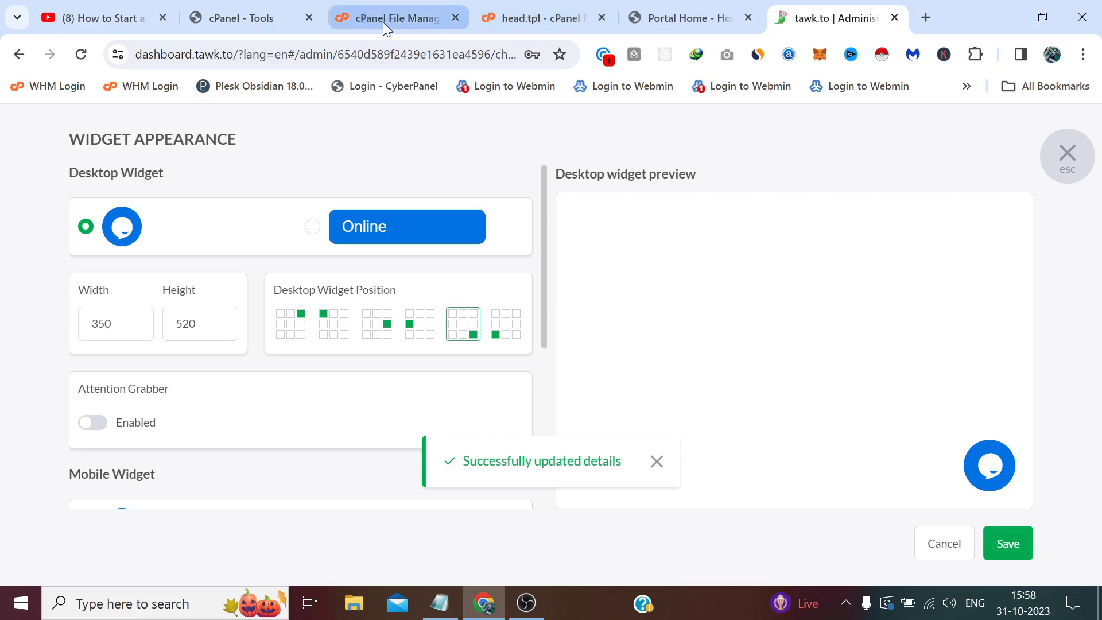
{"action": "left_click", "coordinate": [685, 18]}
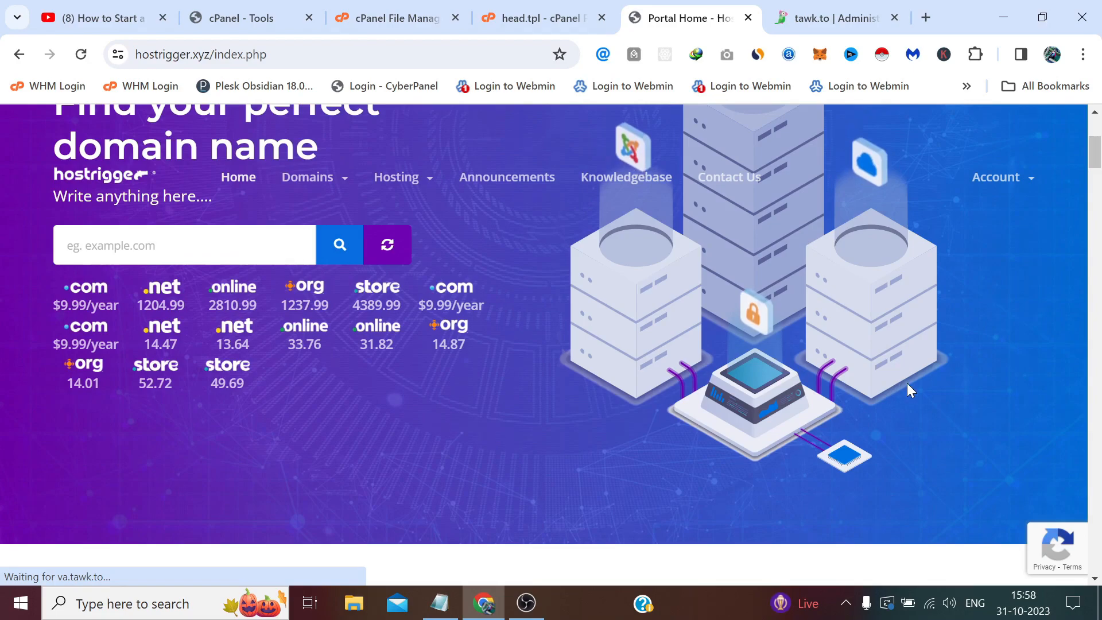
- Confirm the site's bubble has no attention grabber, then reopen tawk.to widget appearance
{"action": "scroll", "scroll_direction": "down", "scroll_amount": 3}
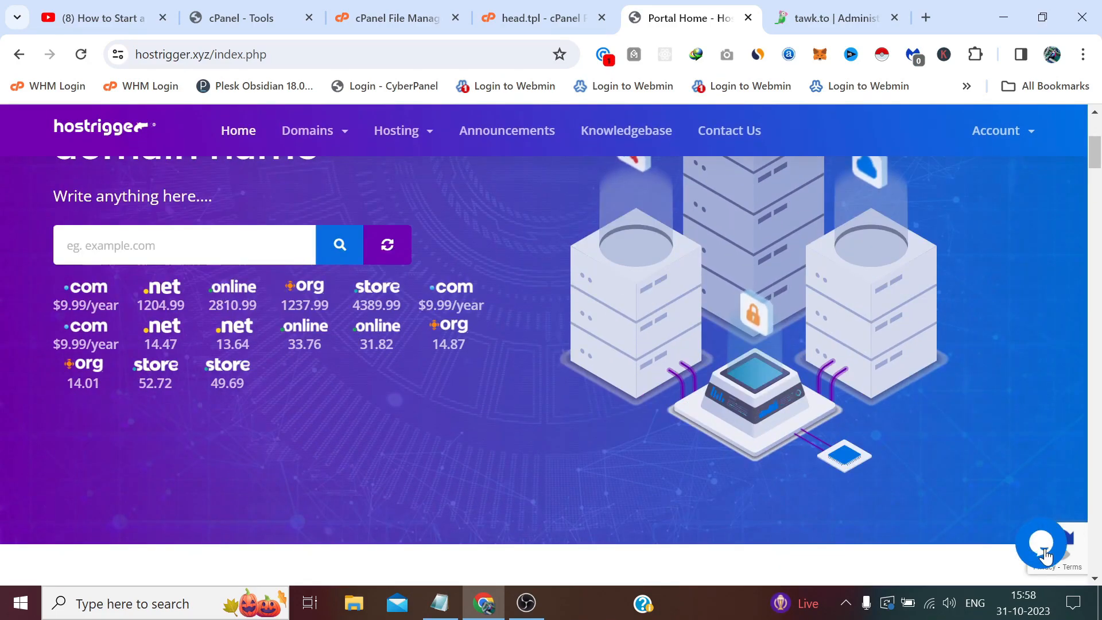
{"action": "left_click", "coordinate": [833, 17]}
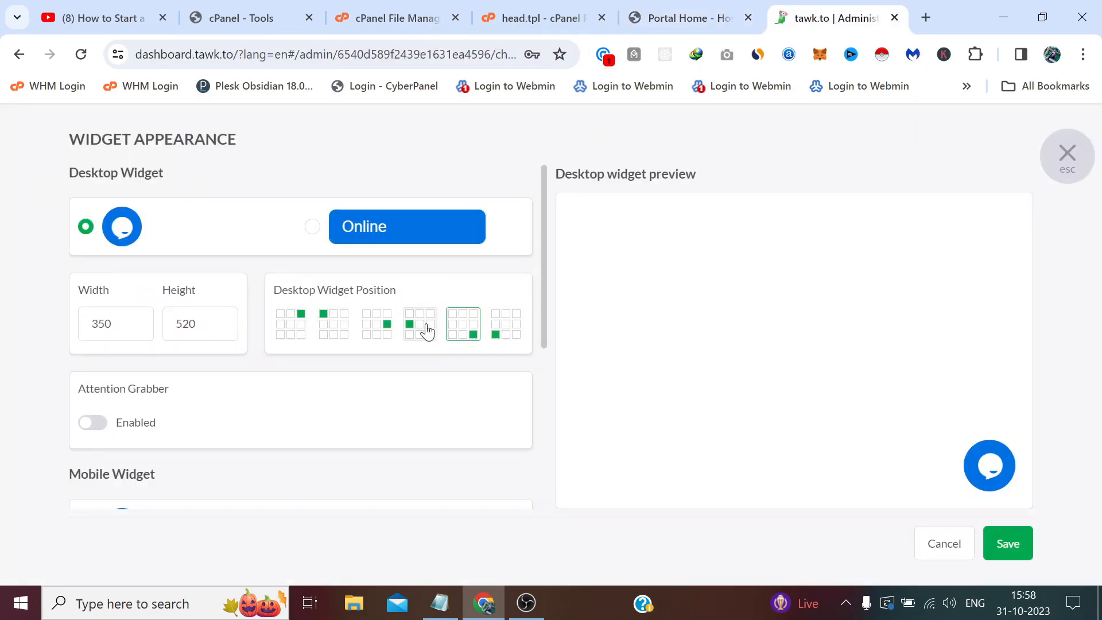
{"action": "left_click", "coordinate": [462, 324]}
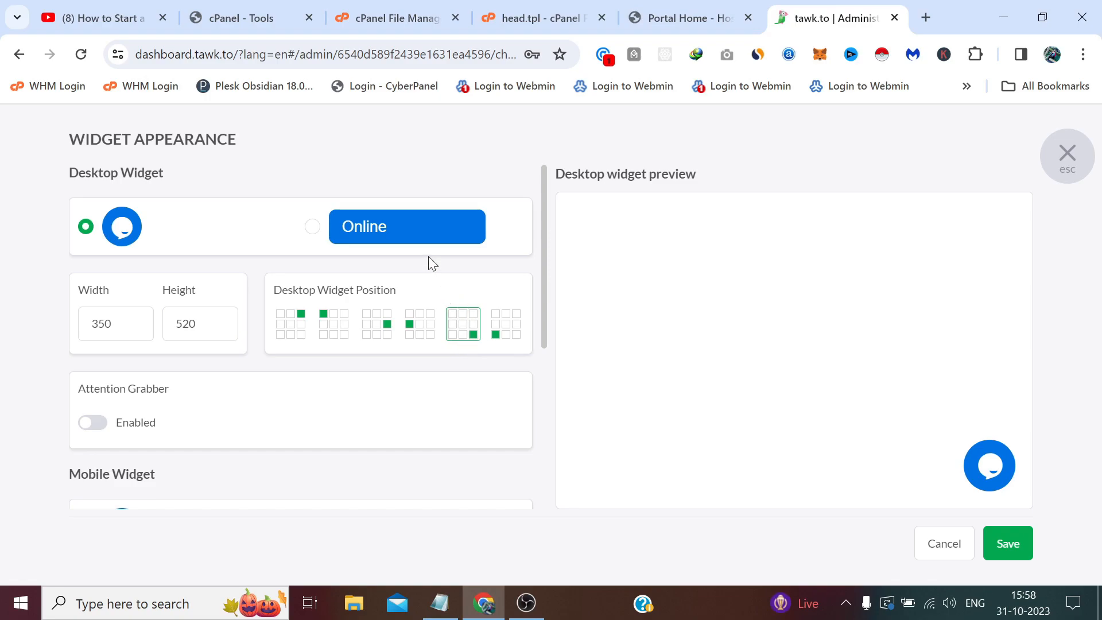
{"action": "mouse_move", "coordinate": [501, 246]}
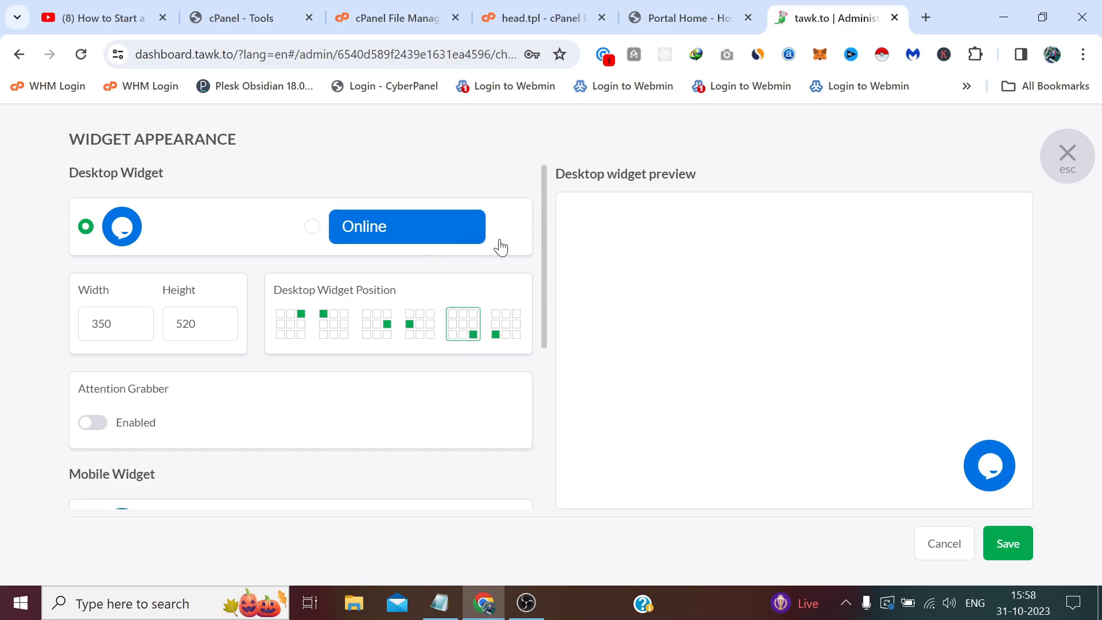